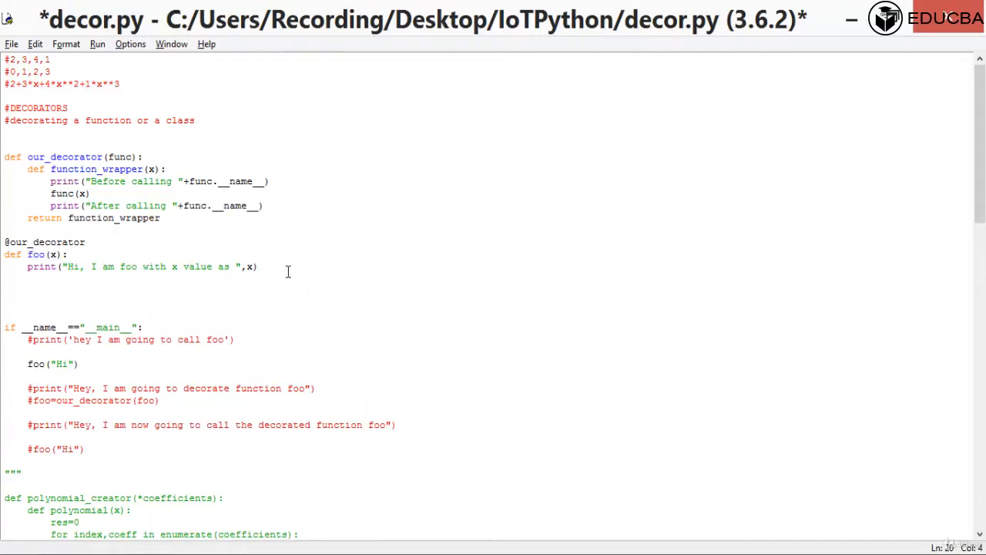
Write def succ(x) printing x+1 below foo and start an @ decorator line above it
{"action": "type", "text": "def"}
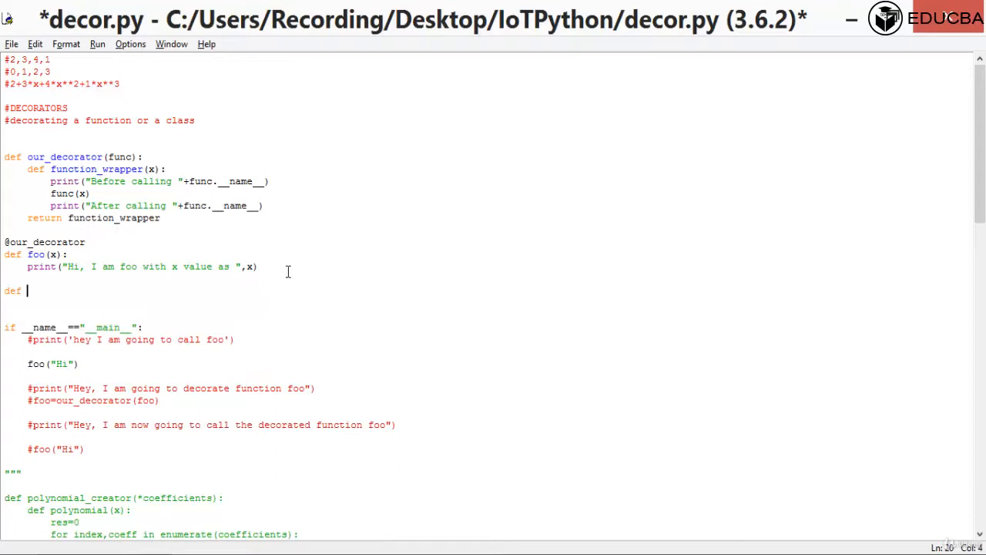
{"action": "type", "text": "succ(x):"}
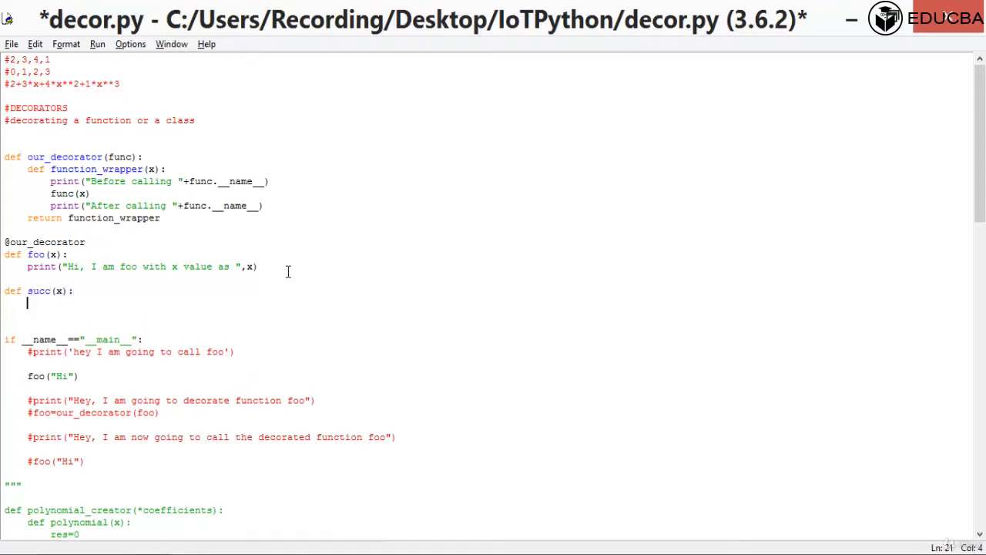
{"action": "type", "text": "prin"}
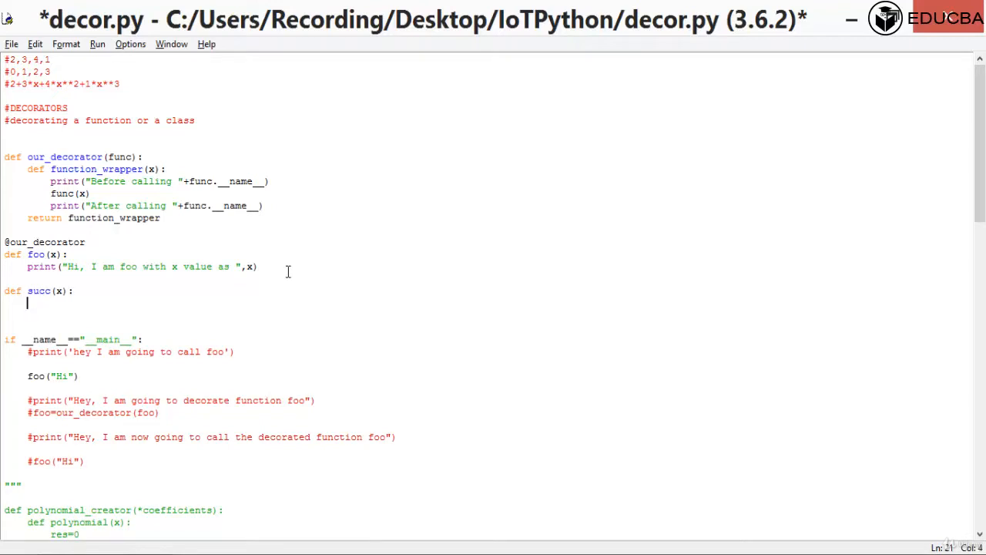
{"action": "type", "text": "return"}
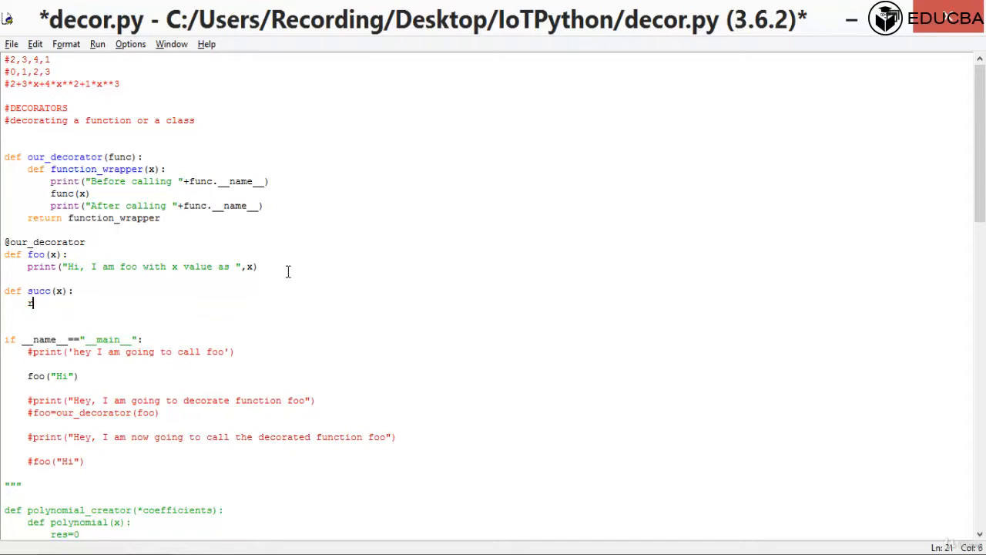
{"action": "type", "text": "print"}
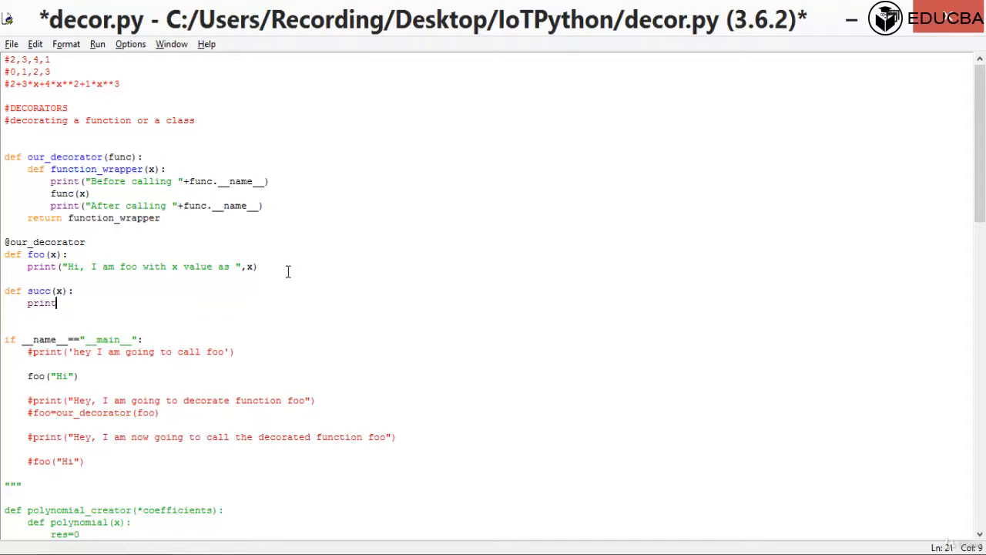
{"action": "type", "text": "(*x+"}
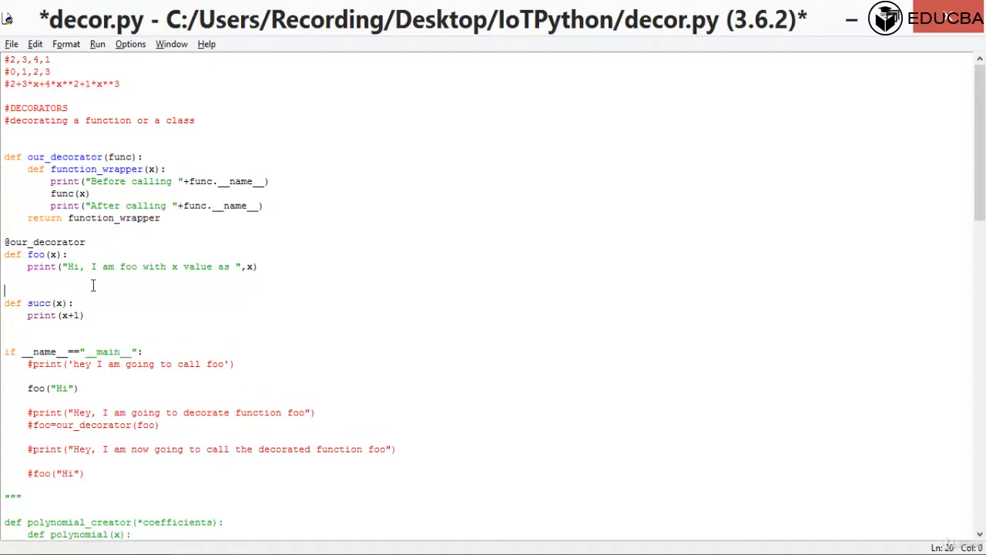
{"action": "type", "text": "@"}
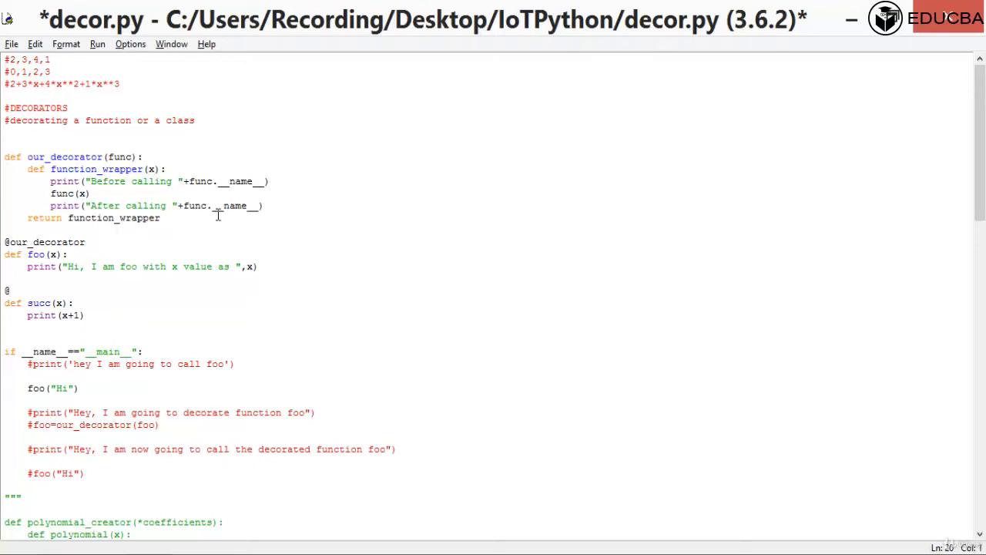
{"action": "type", "text": "our_de"}
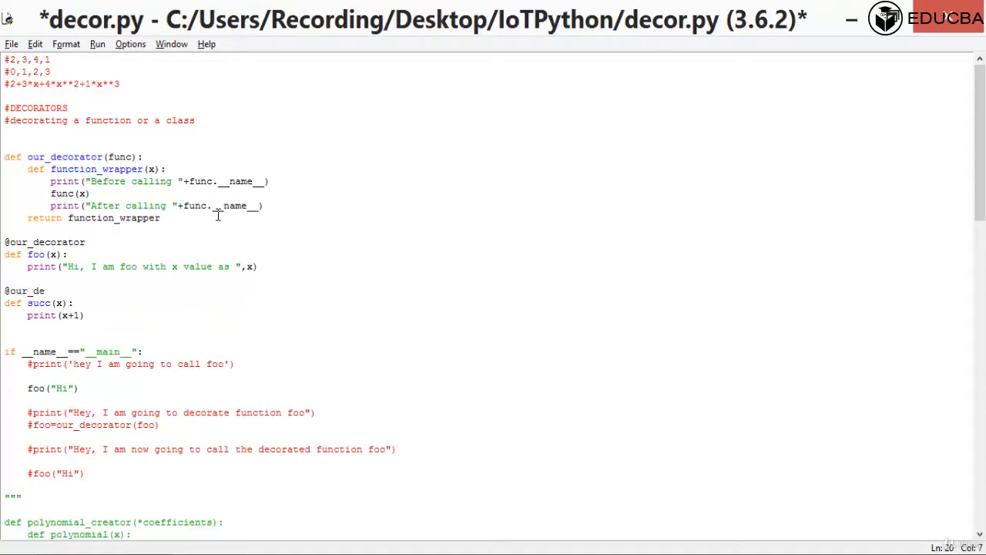
{"action": "type", "text": "corator"}
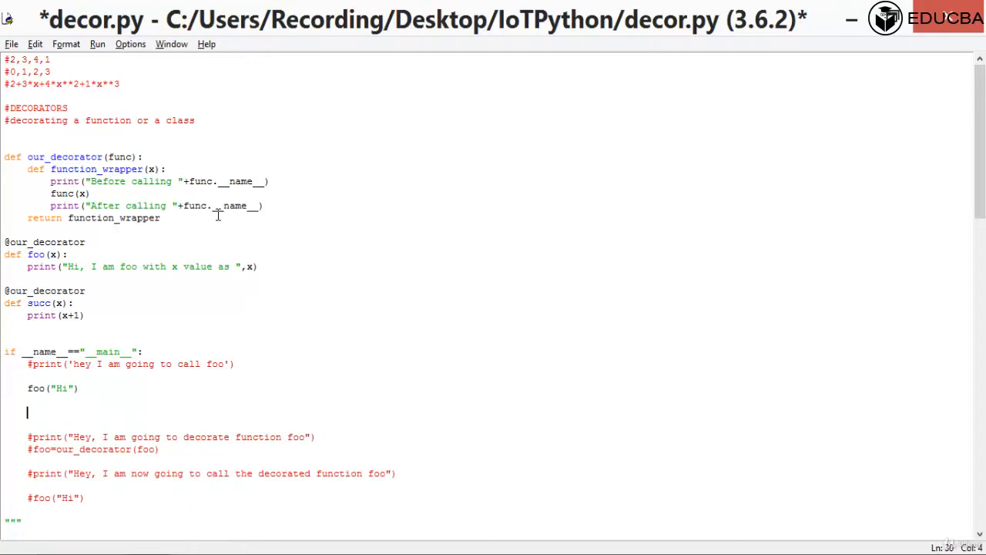
{"action": "type", "text": "succ"}
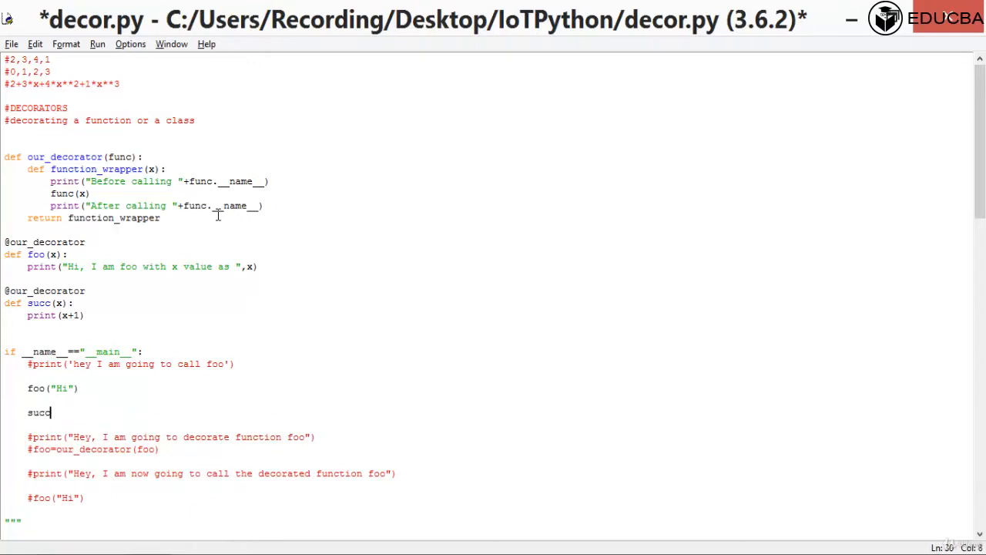
{"action": "type", "text": "(1"}
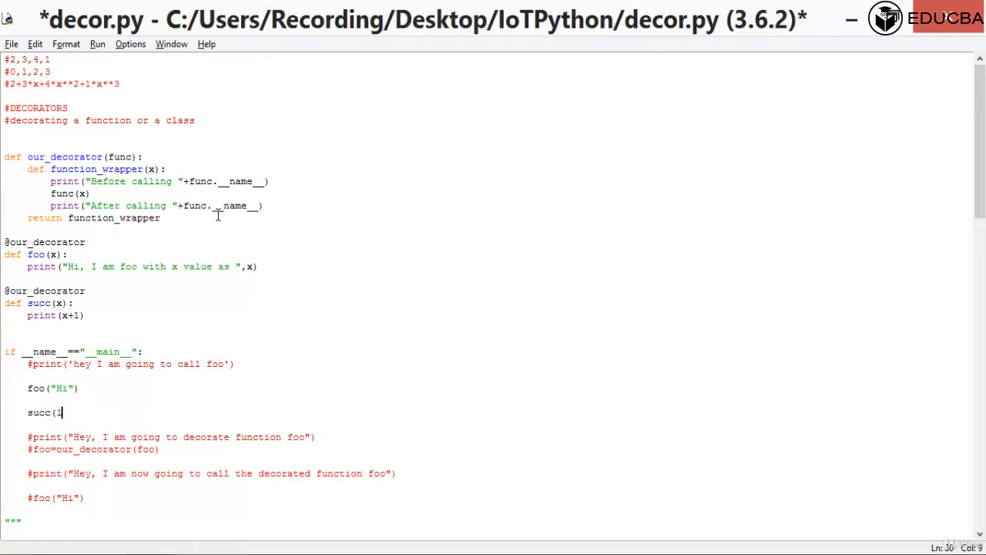
{"action": "type", "text": "1)"}
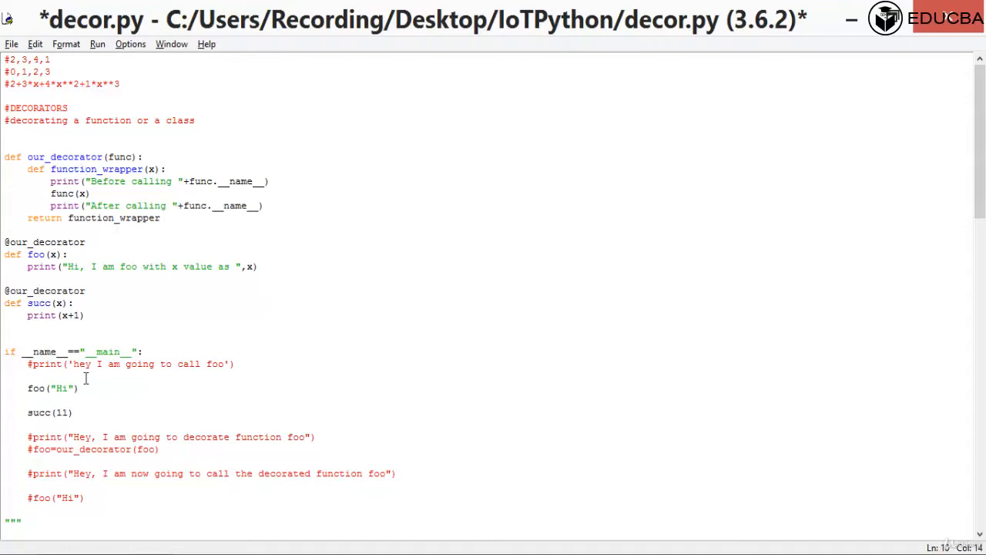
Save decor.py and run it with F5 to see the foo and succ(11) outputs
{"action": "key", "text": "F5"}
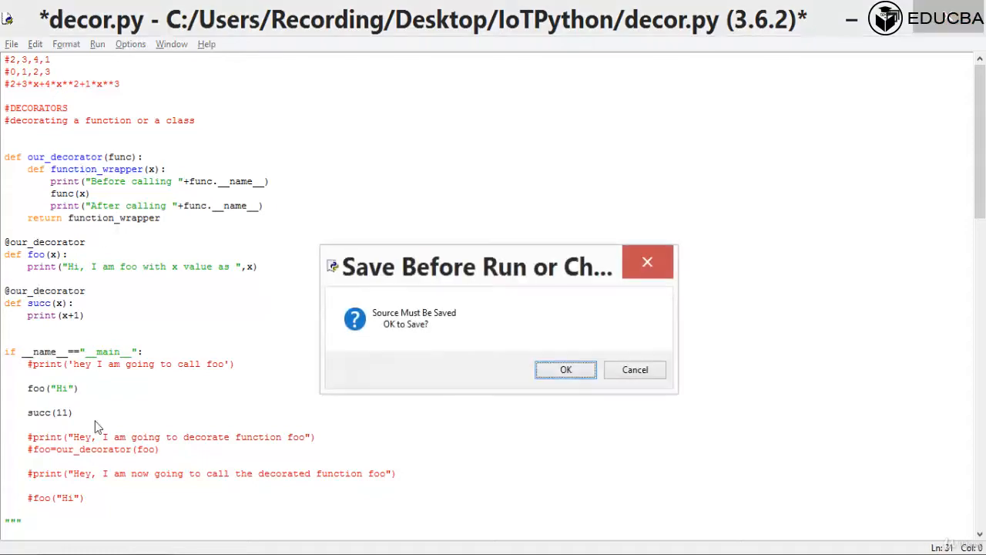
{"action": "left_click", "coordinate": [565, 369]}
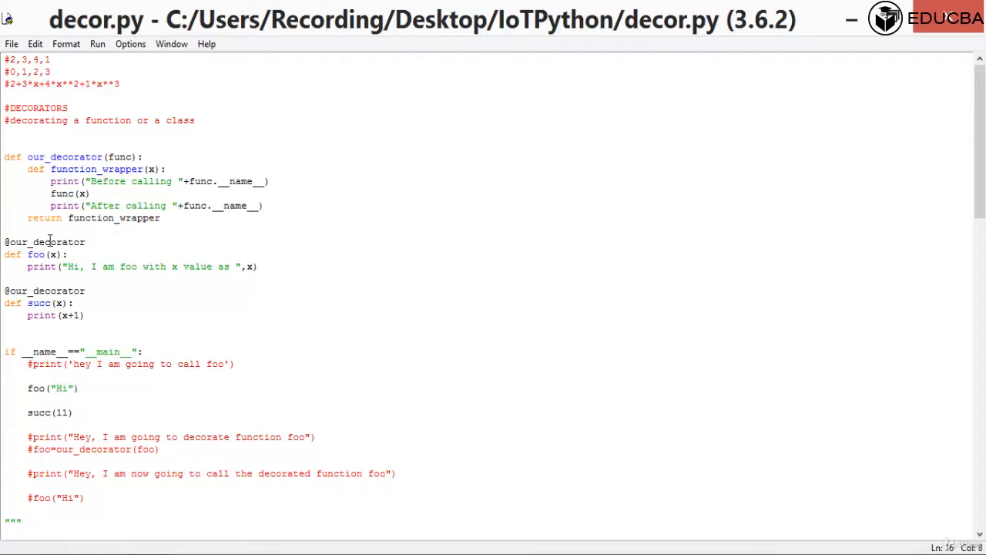
{"action": "key", "text": "F5"}
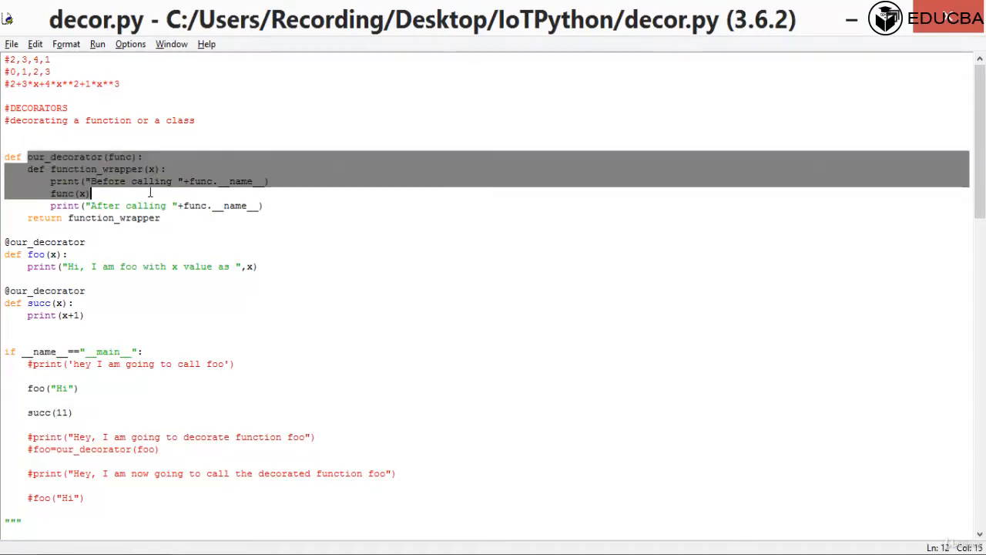
{"action": "left_click", "coordinate": [154, 205]}
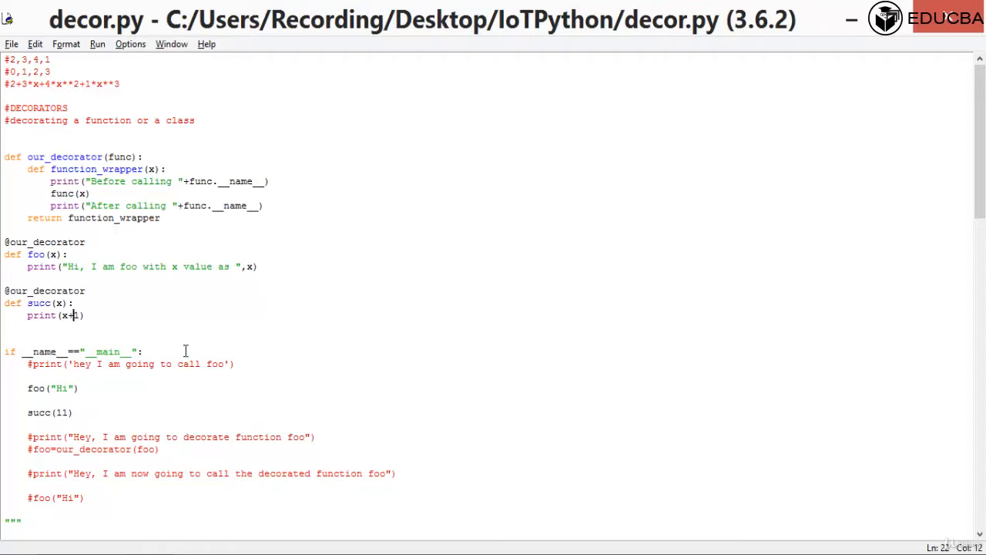
{"action": "scroll", "scroll_direction": "down", "scroll_amount": 3}
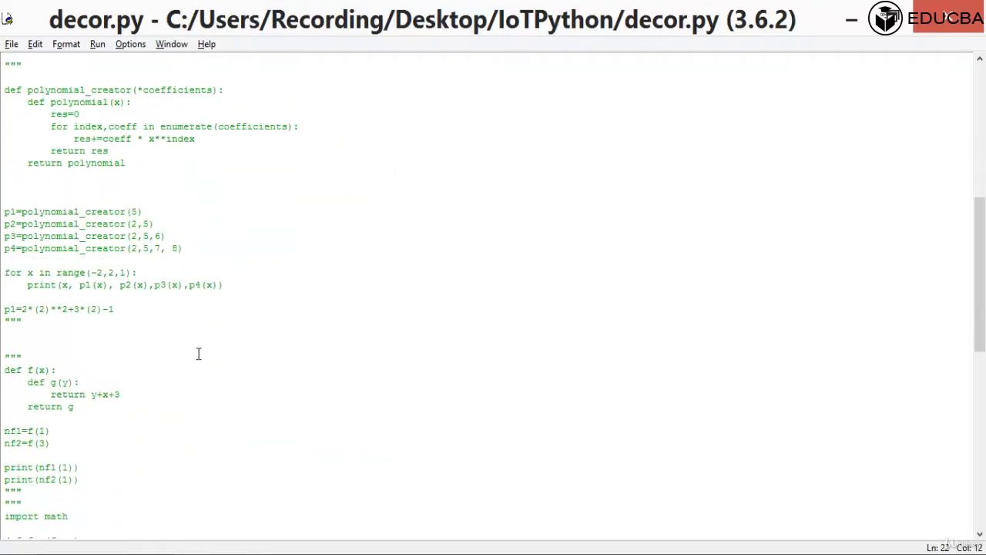
{"action": "scroll", "scroll_direction": "down", "scroll_amount": 3}
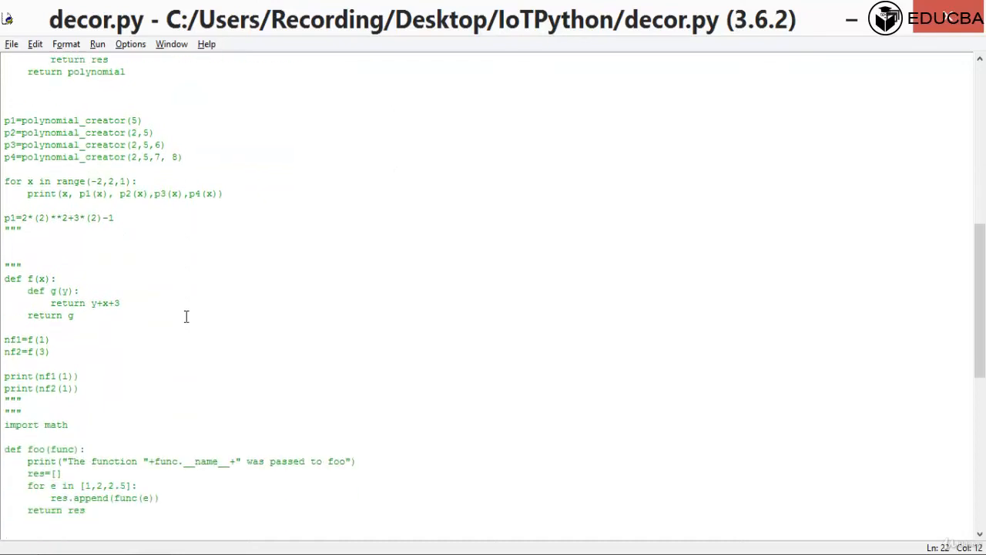
{"action": "scroll", "scroll_direction": "down", "scroll_amount": 3}
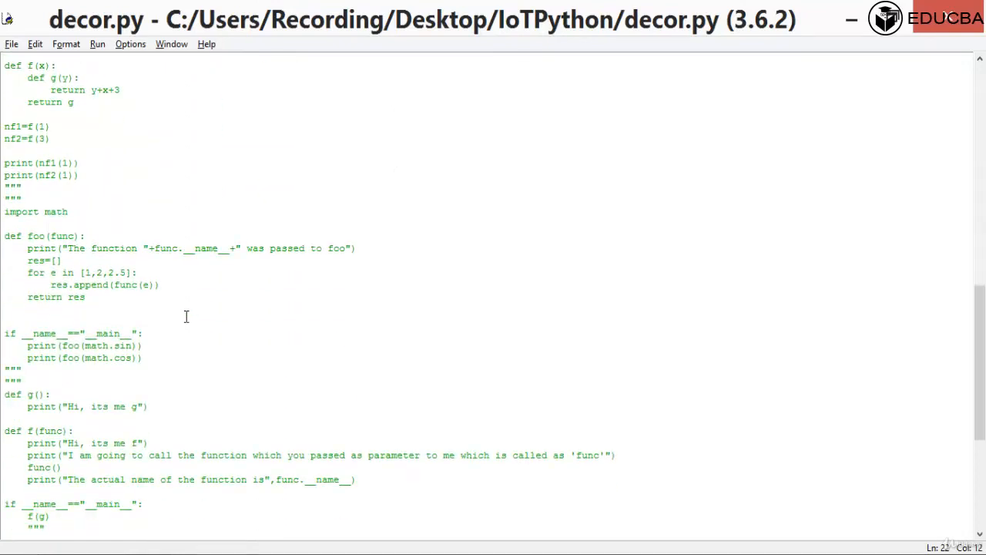
{"action": "scroll", "scroll_direction": "down", "scroll_amount": 3}
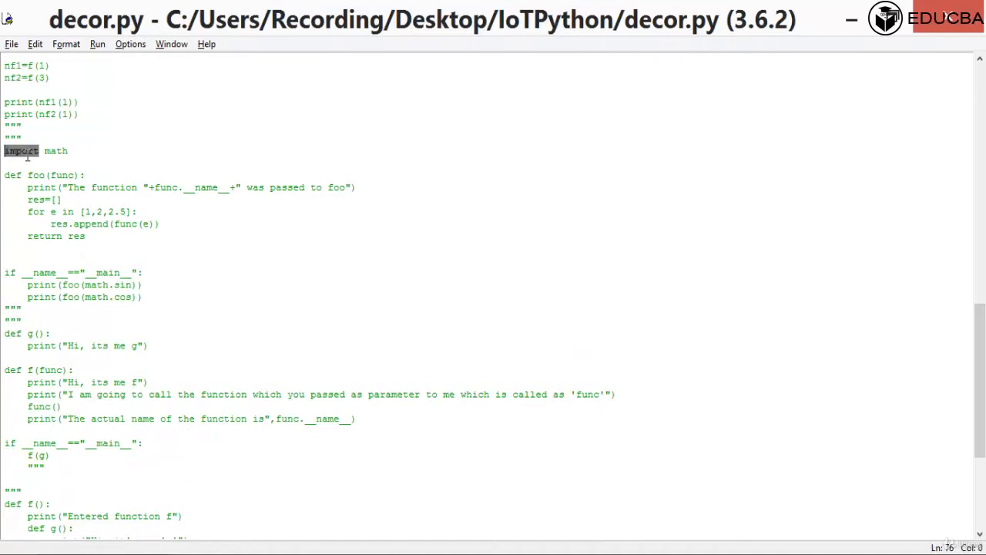
{"action": "left_click", "coordinate": [57, 151]}
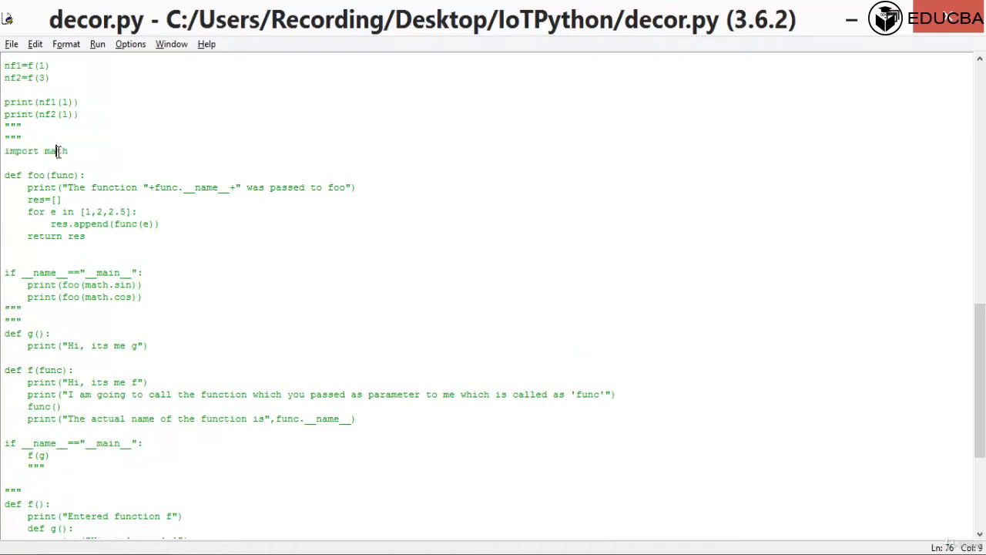
{"action": "double_click", "coordinate": [55, 151]}
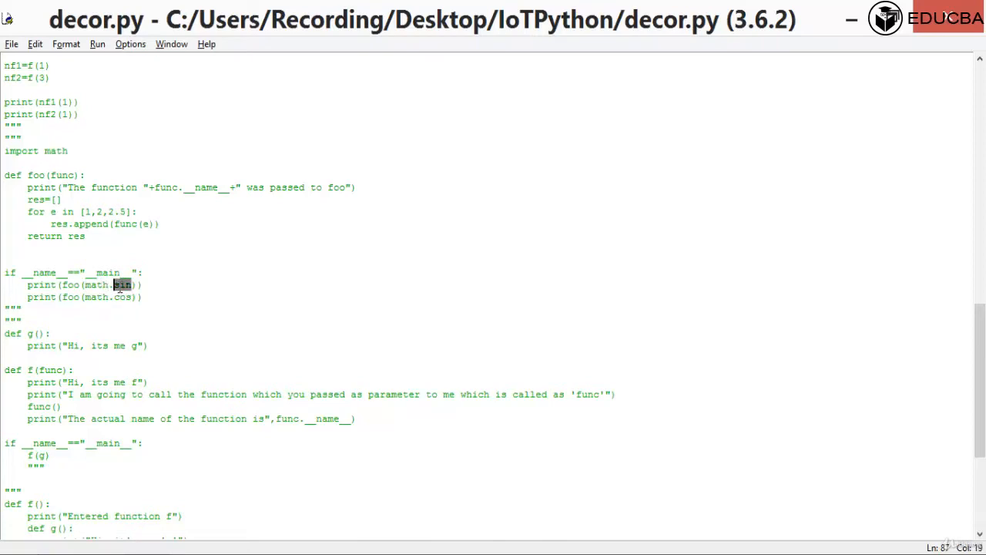
{"action": "mouse_move", "coordinate": [120, 307]}
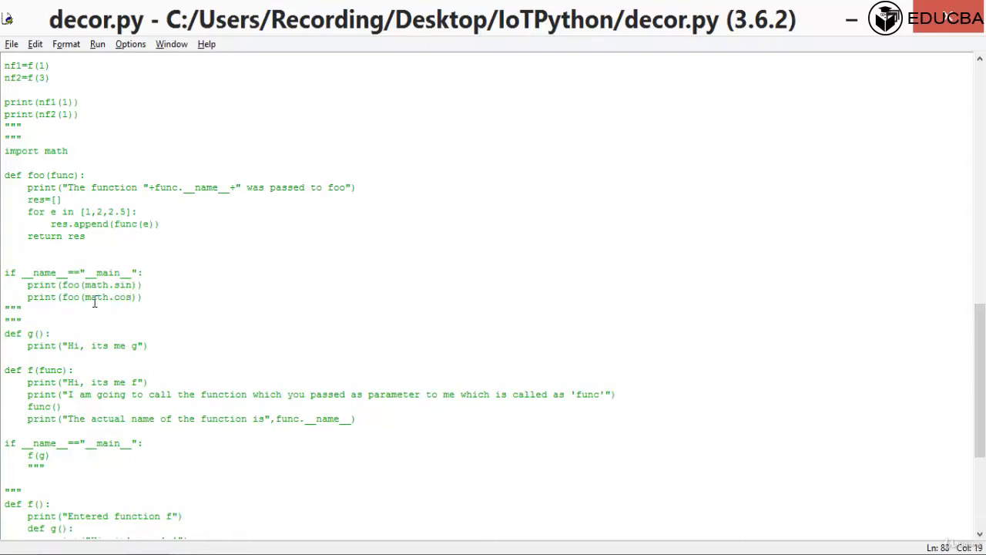
{"action": "left_click", "coordinate": [110, 285]}
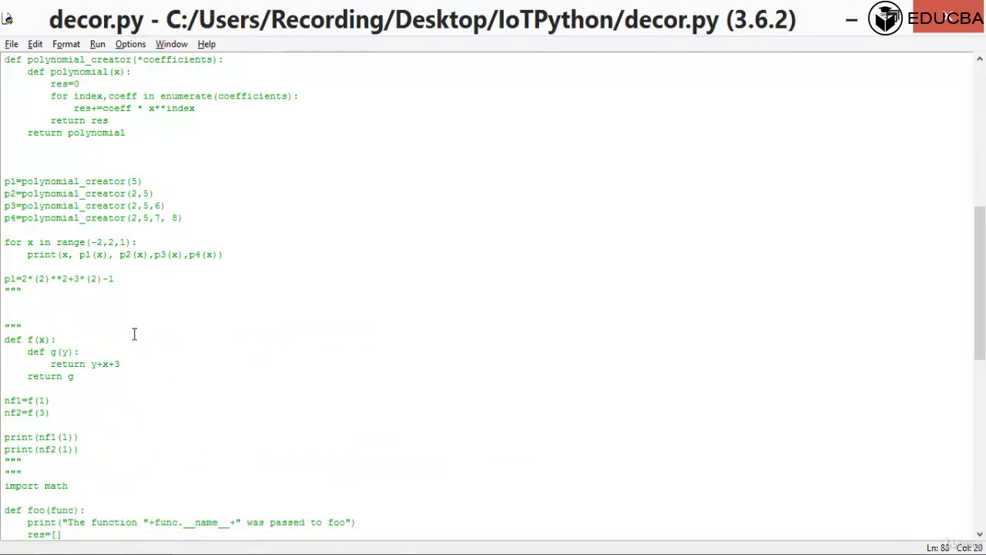
{"action": "scroll", "scroll_direction": "up", "scroll_amount": 3}
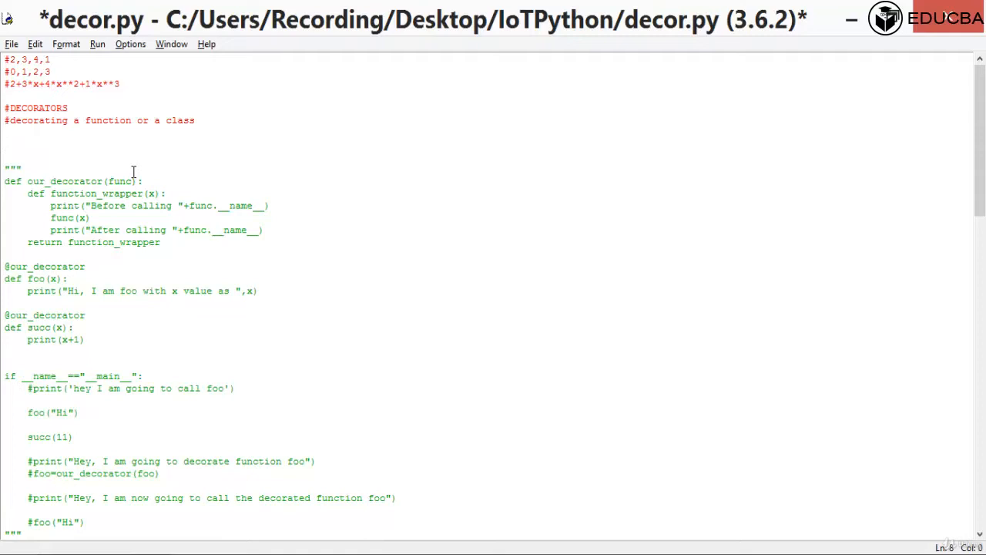
Add 'from math import sin,cos' under the comments and begin a def line below it
{"action": "type", "text": "from math i"}
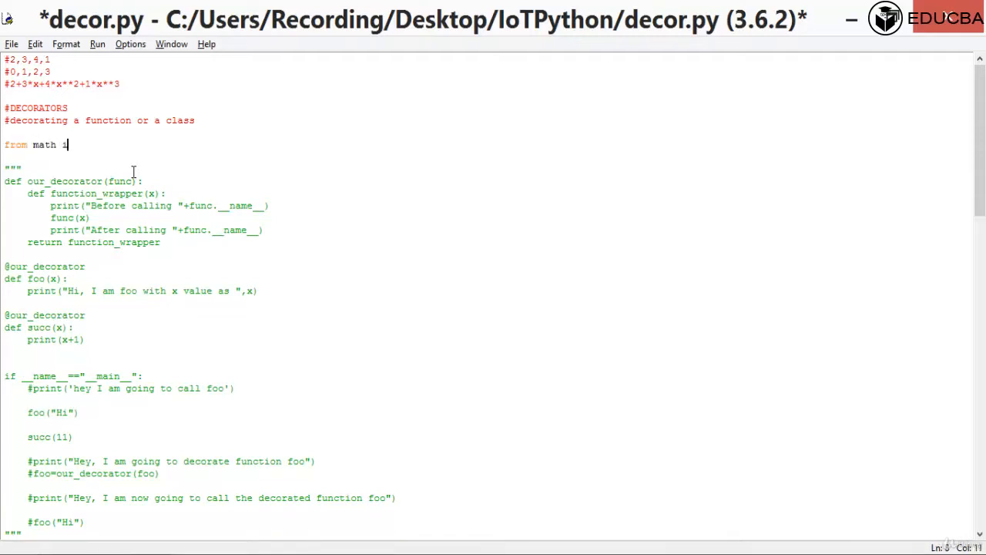
{"action": "type", "text": "mport sin,"}
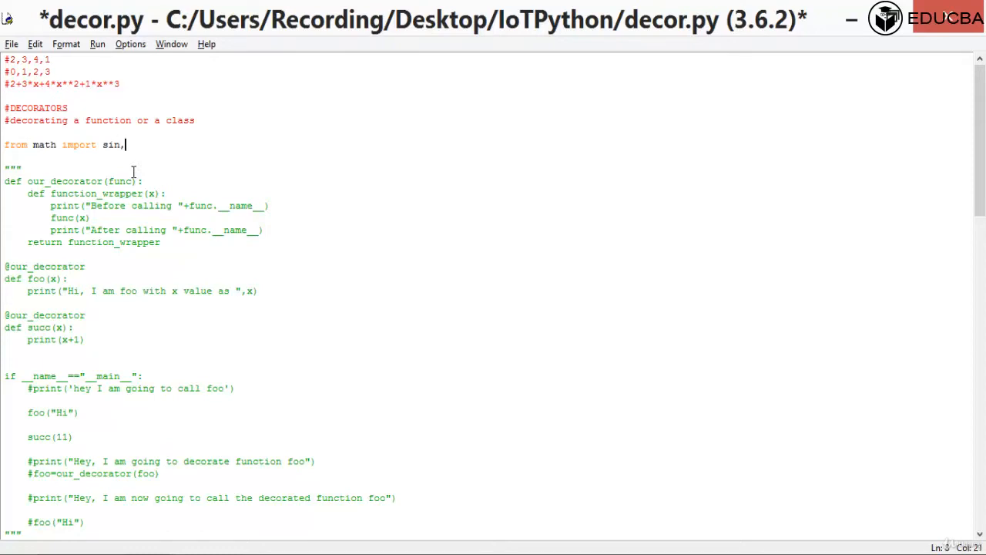
{"action": "type", "text": "cos"}
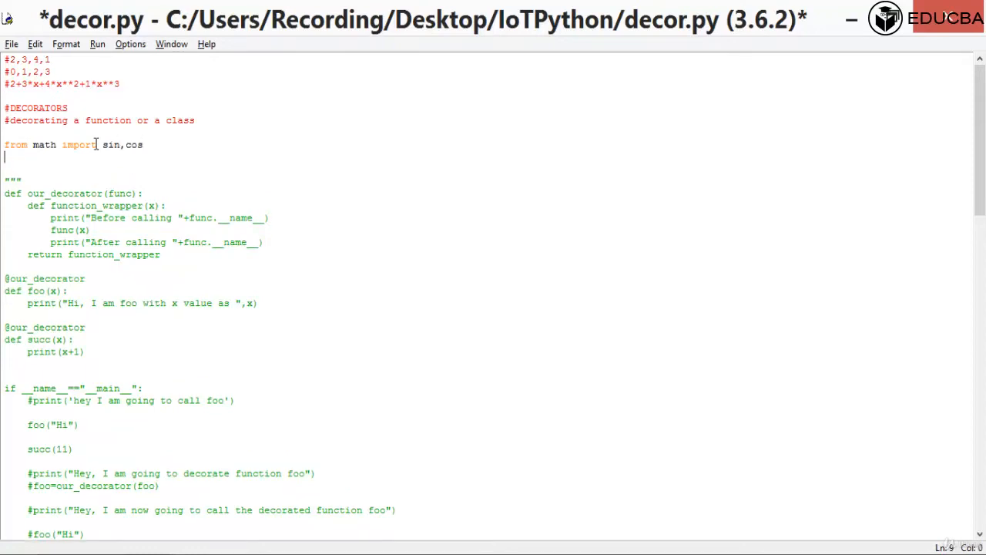
{"action": "left_click", "coordinate": [141, 145]}
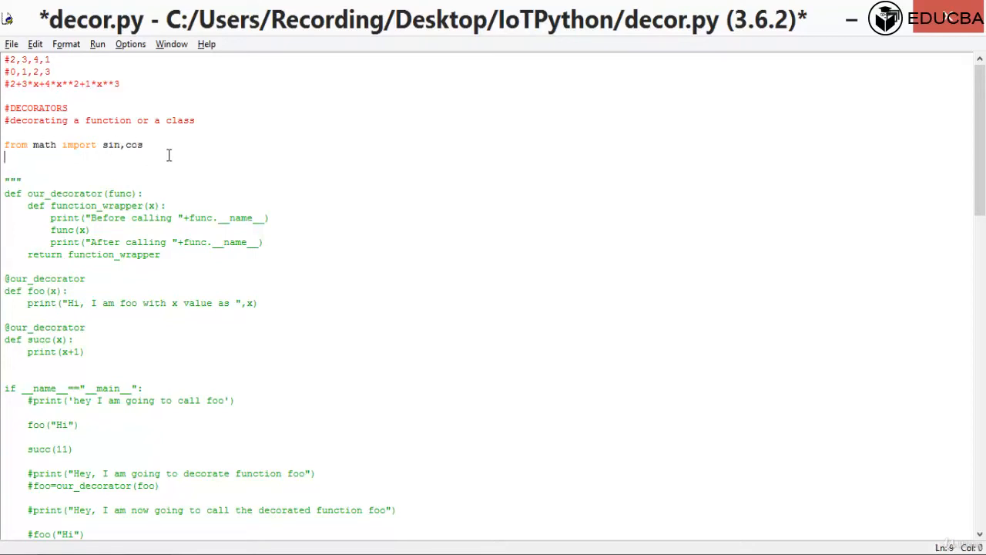
{"action": "type", "text": "def"}
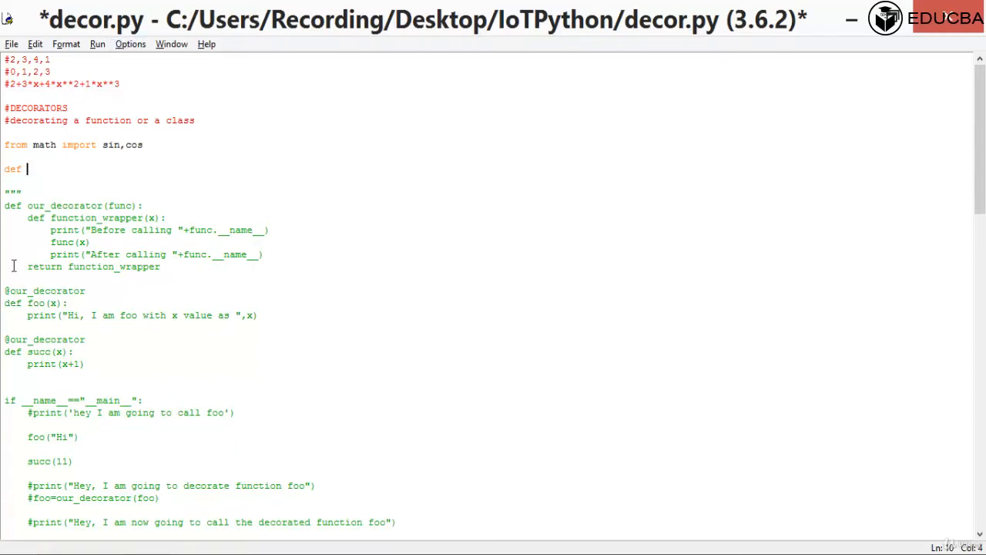
Copy our_decorator above the old code and write sin=our_decorator(sin) and cos=our_decorator(cos)
{"action": "left_click_drag", "start_coordinate": [5, 205], "coordinate": [127, 233]}
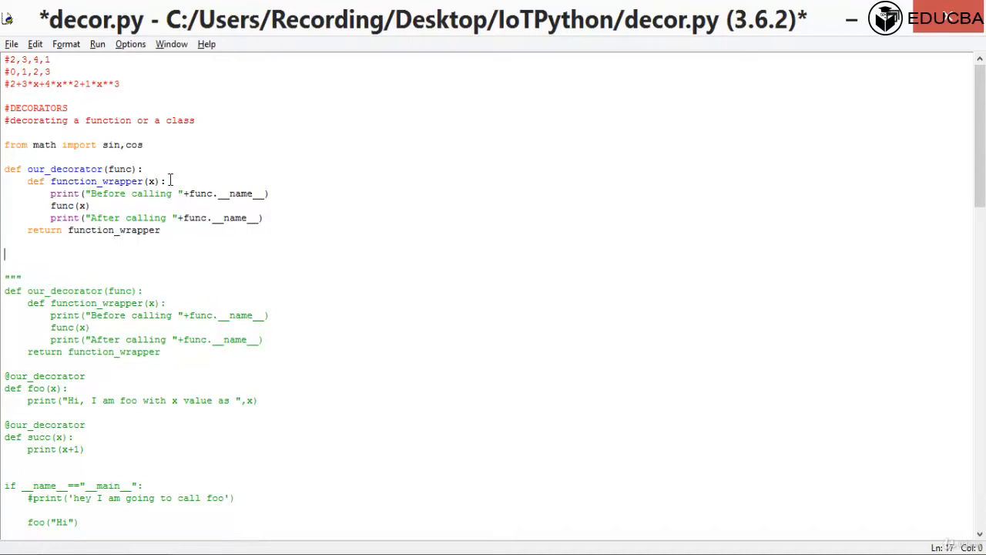
{"action": "mouse_move", "coordinate": [150, 181]}
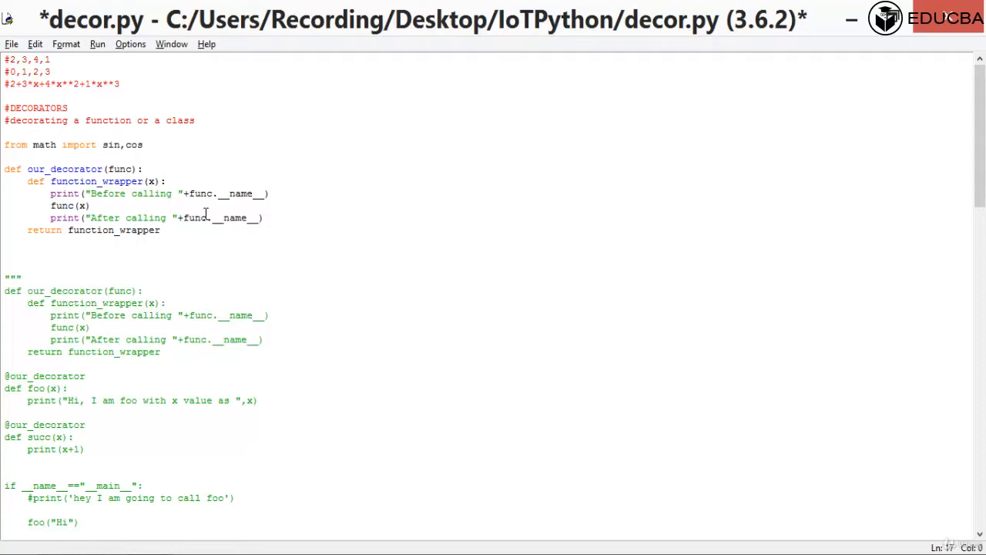
{"action": "type", "text": "our_dec"}
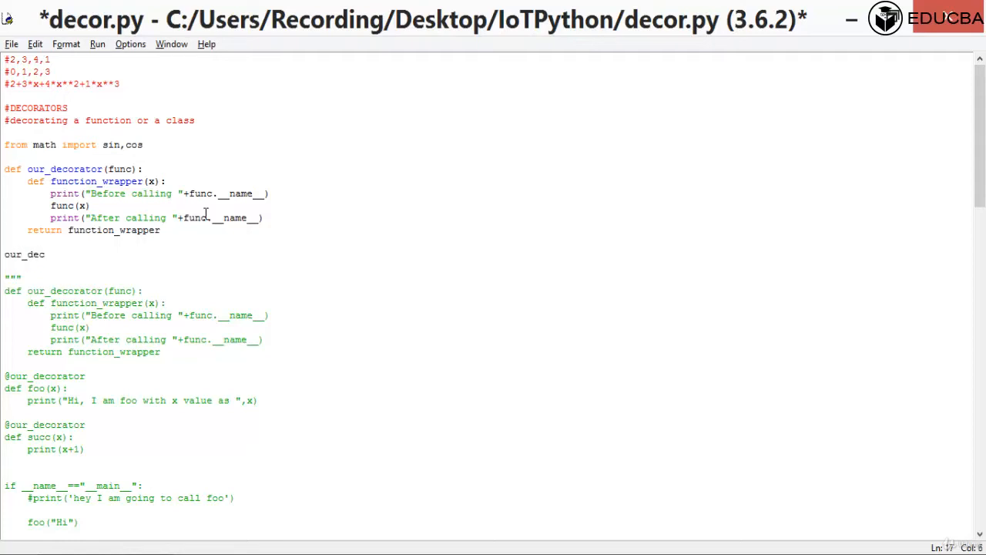
{"action": "type", "text": "orator("}
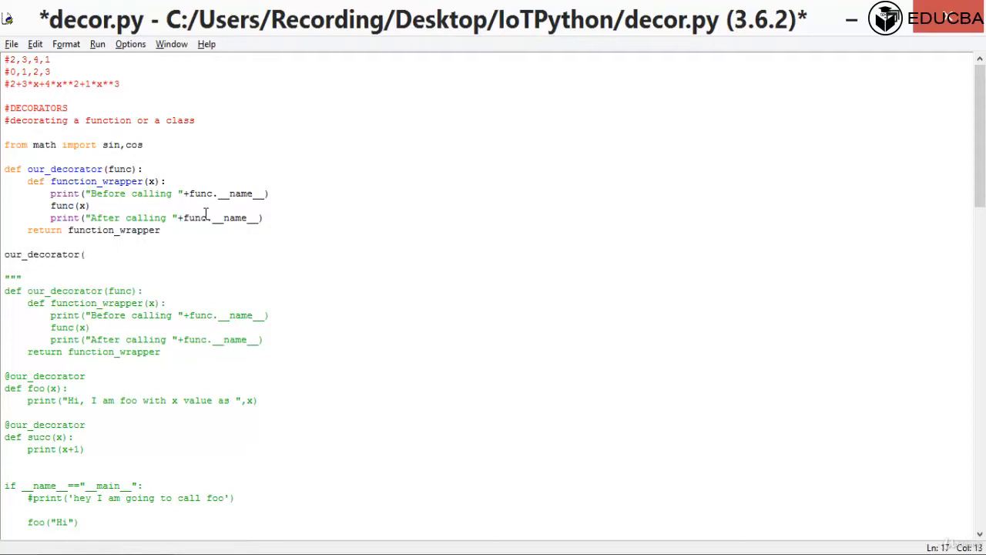
{"action": "type", "text": "sin"}
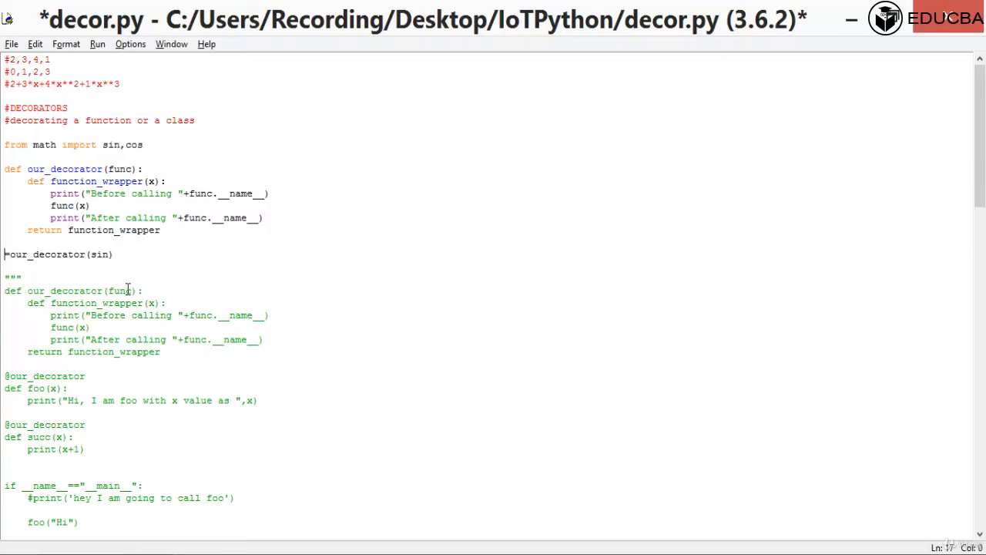
{"action": "double_click", "coordinate": [113, 230]}
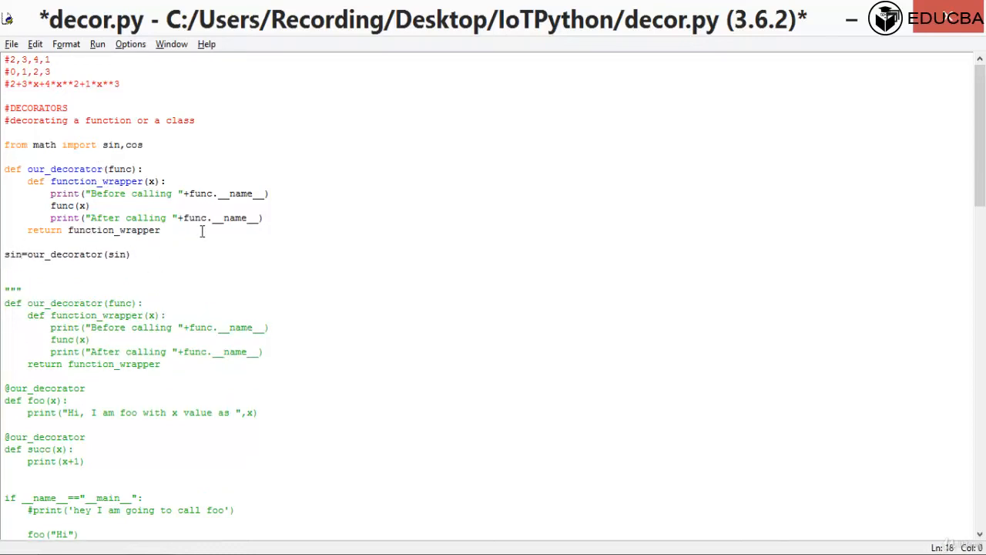
{"action": "type", "text": "cos="}
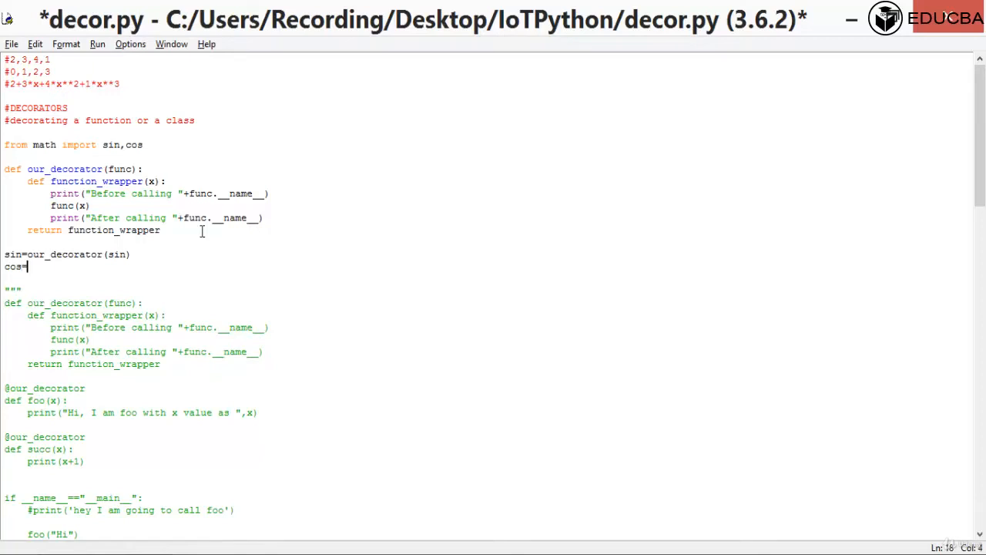
{"action": "type", "text": "our_decorator("}
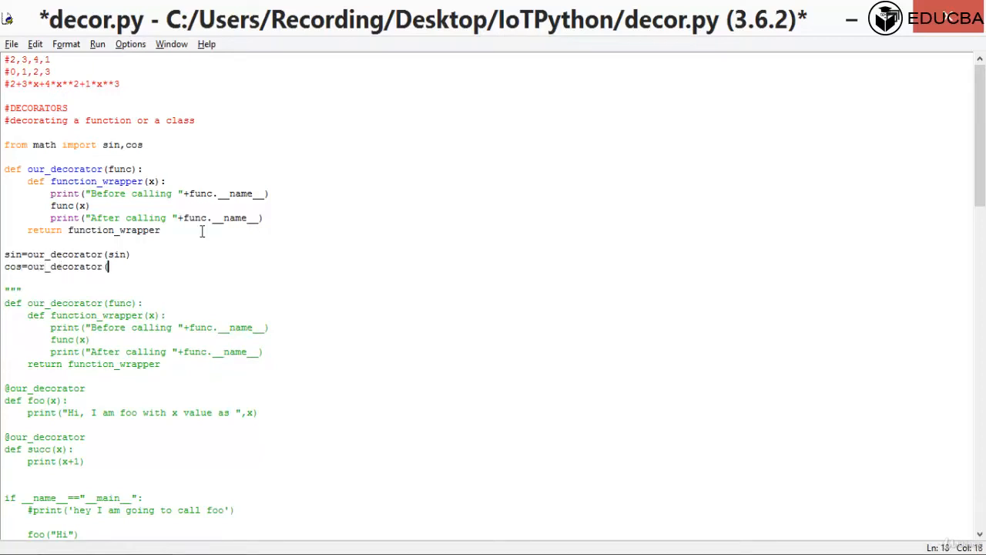
{"action": "type", "text": "cos)"}
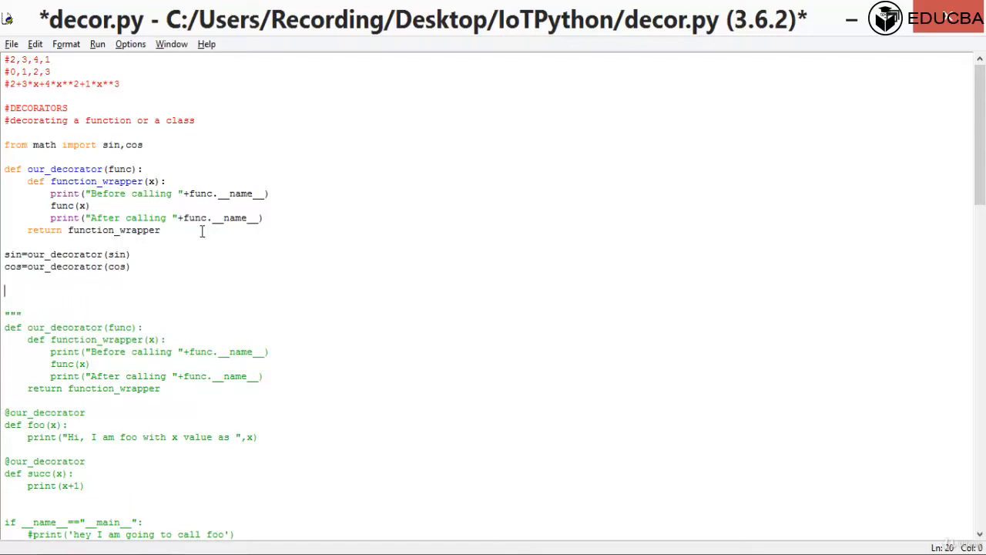
Add calls printing sin(2) and cos(2)
{"action": "type", "text": "sin"}
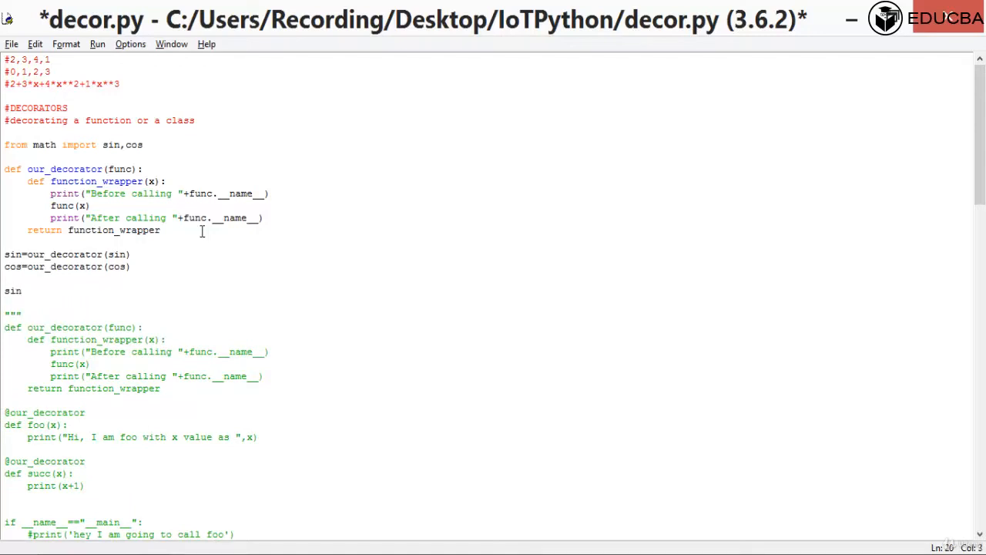
{"action": "type", "text": "("}
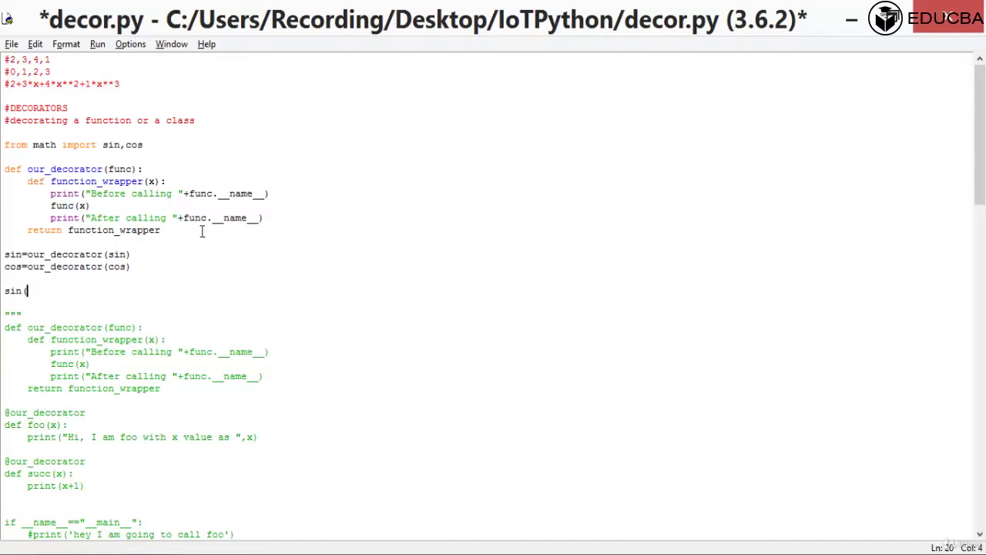
{"action": "type", "text": "2)"}
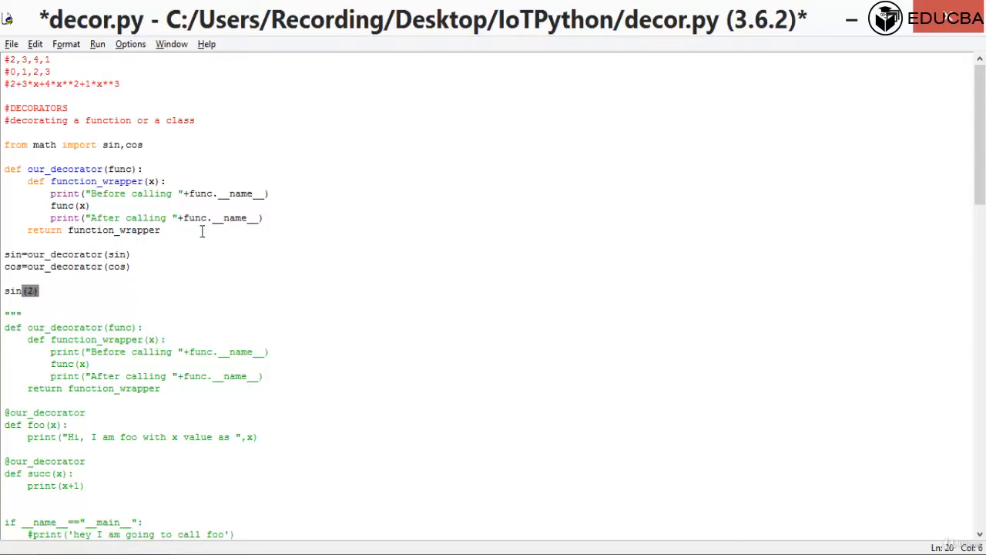
{"action": "type", "text": "cos"}
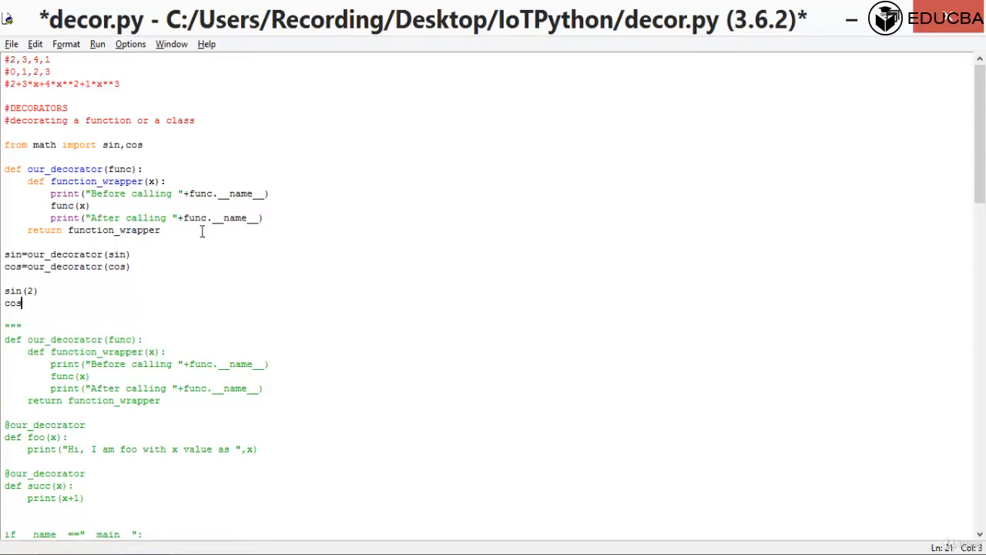
{"action": "type", "text": "(2)"}
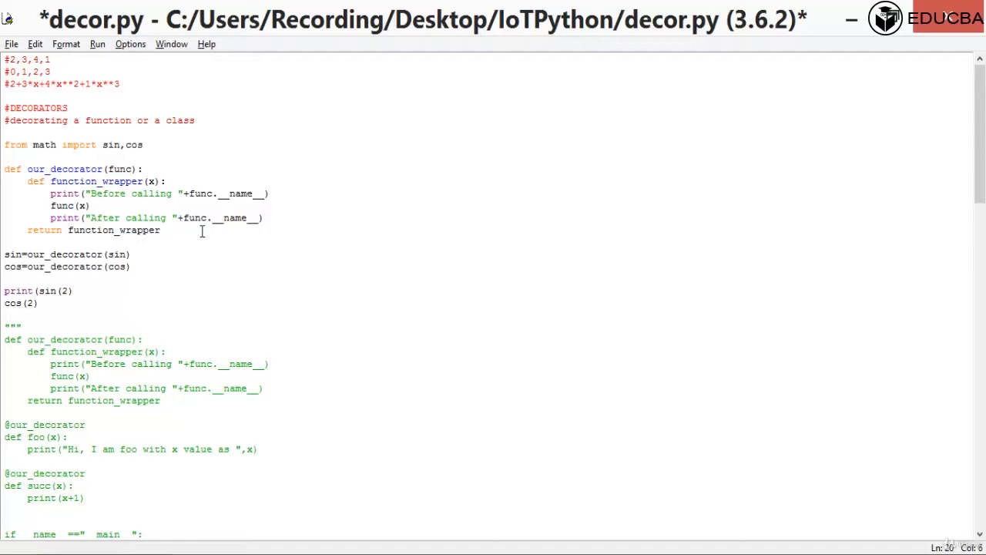
{"action": "type", "text": ")"}
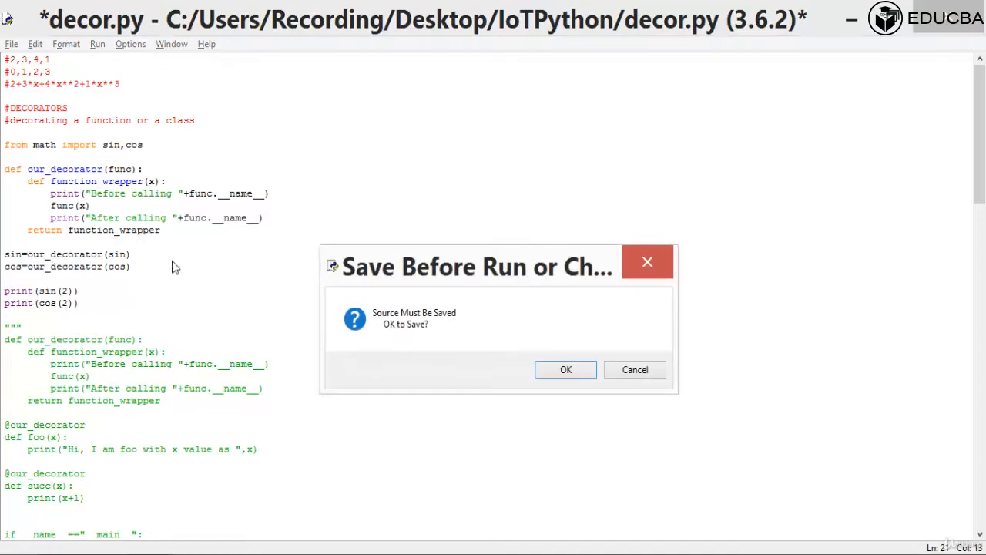
Save before running, wrap func(x) in print inside function_wrapper, and strip print from sin(2)
{"action": "left_click", "coordinate": [565, 369]}
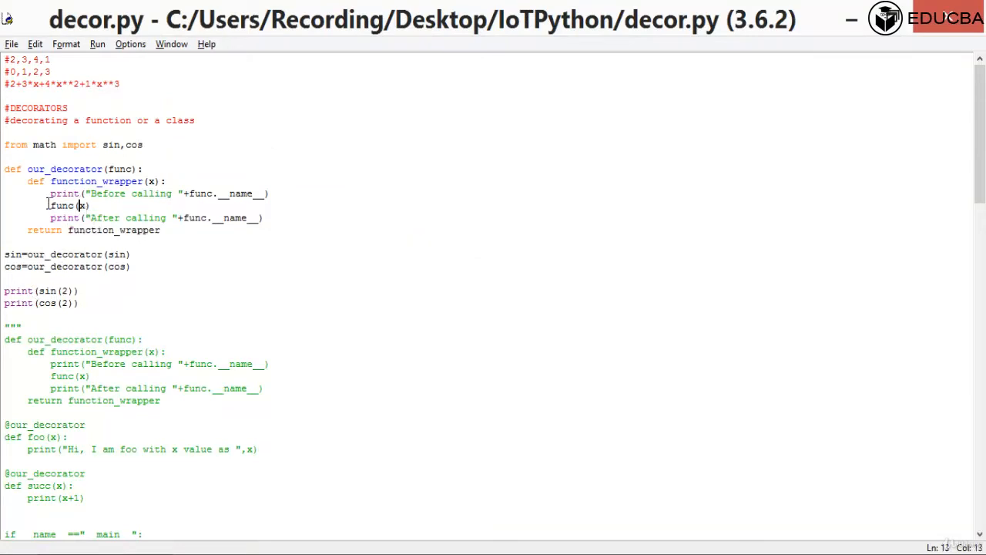
{"action": "double_click", "coordinate": [62, 206]}
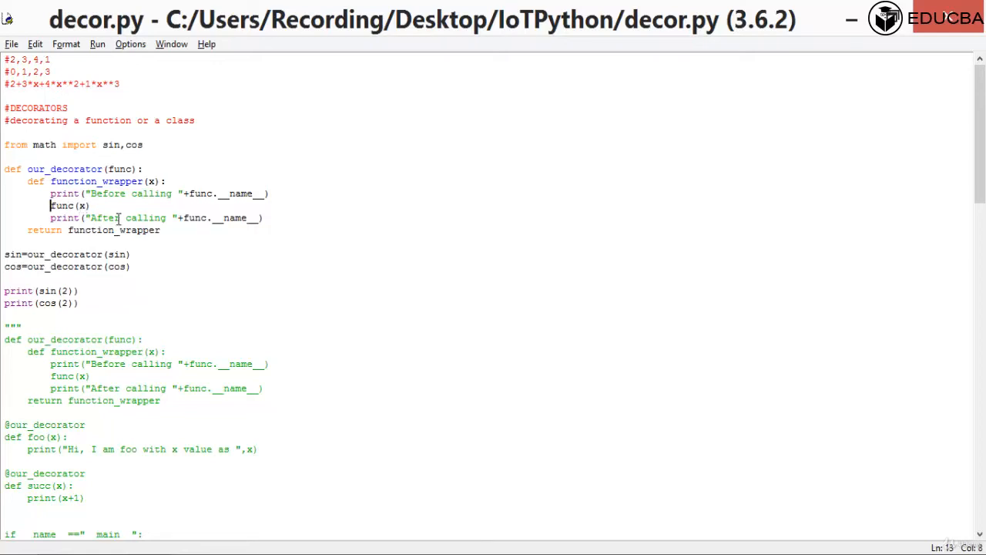
{"action": "type", "text": "print("}
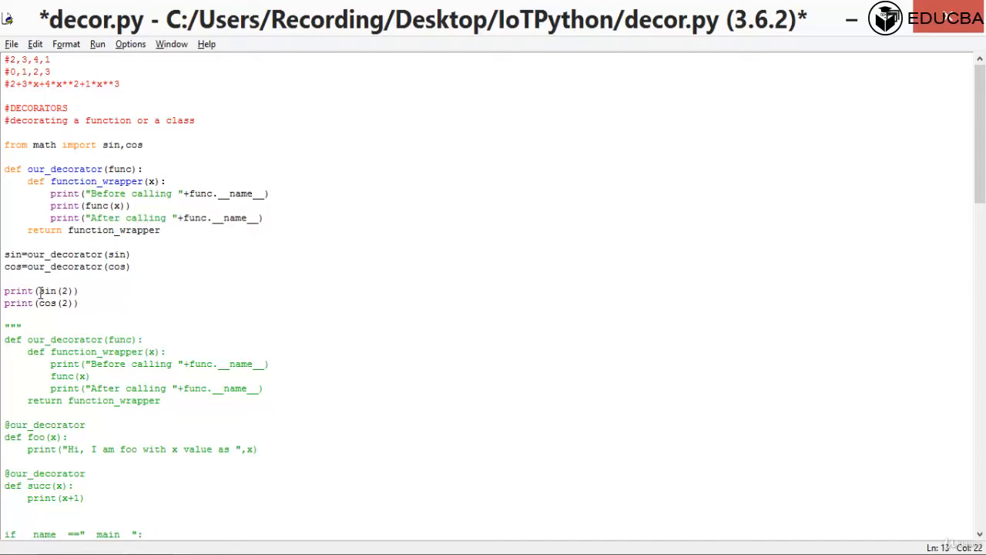
{"action": "double_click", "coordinate": [17, 290]}
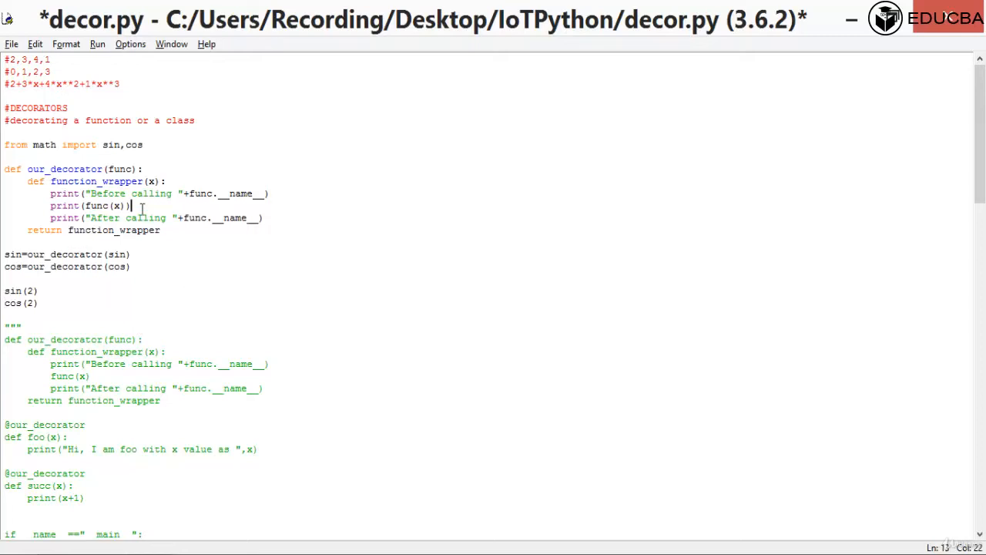
{"action": "mouse_move", "coordinate": [178, 271]}
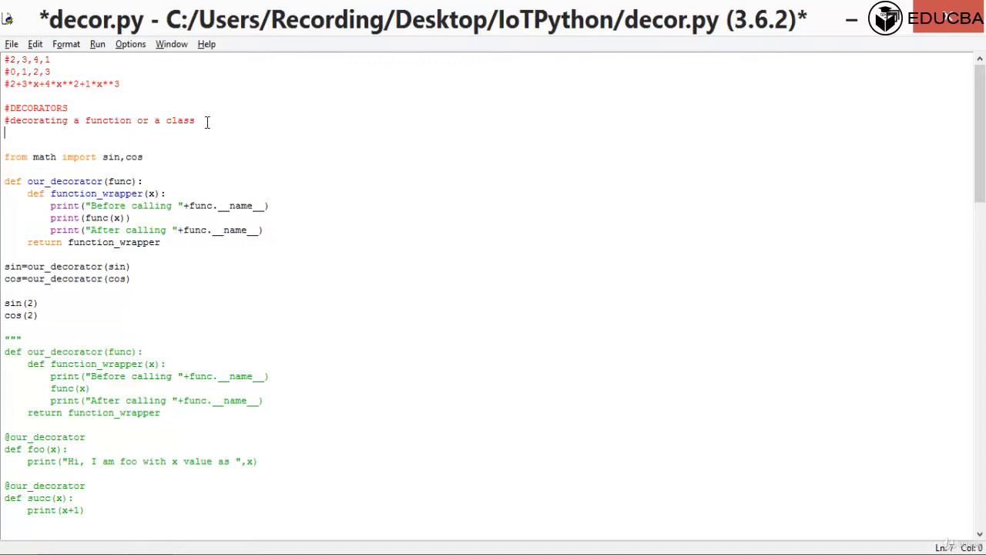
Type the comment '# callable python object that is used to modify'
{"action": "type", "text": "#"}
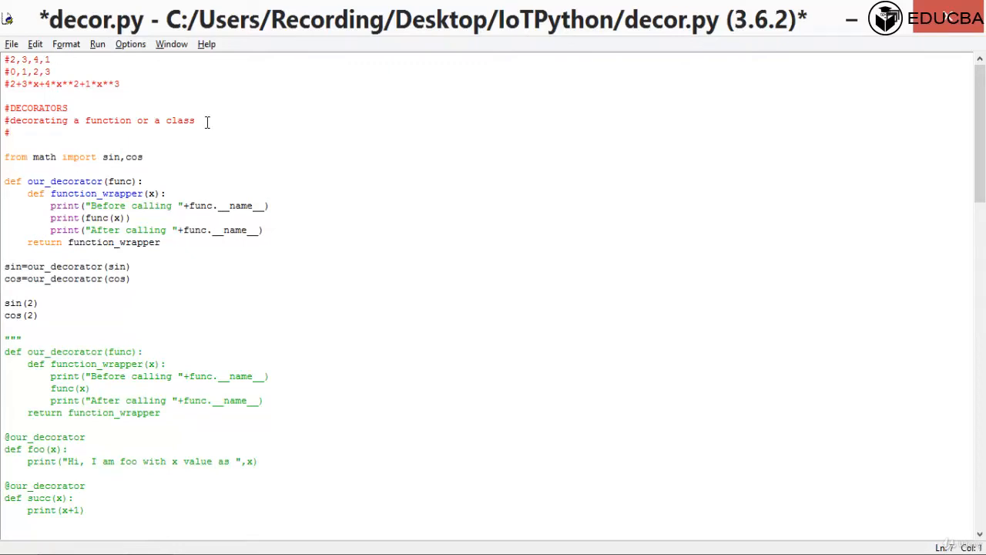
{"action": "type", "text": "ca"}
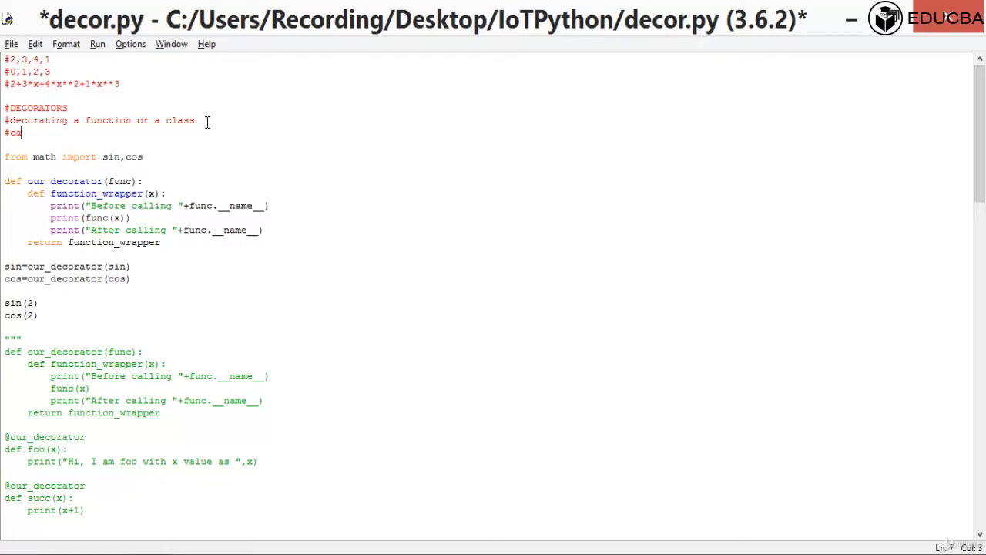
{"action": "type", "text": "llable pyh"}
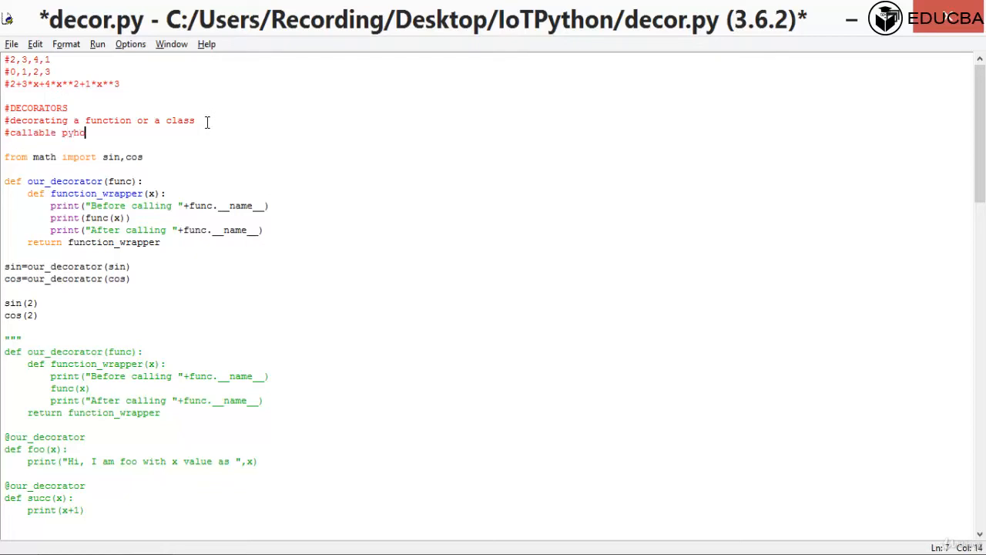
{"action": "type", "text": "on"}
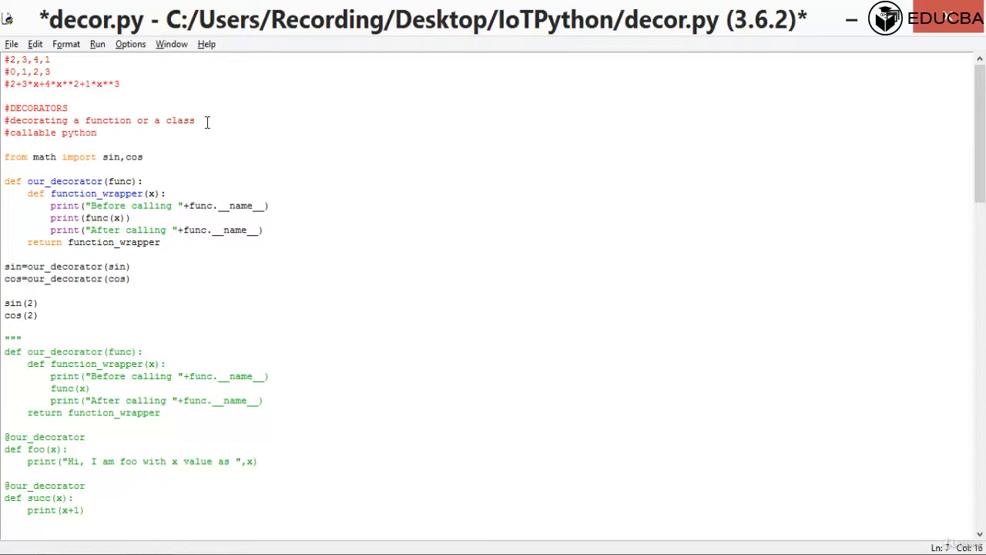
{"action": "type", "text": "o"}
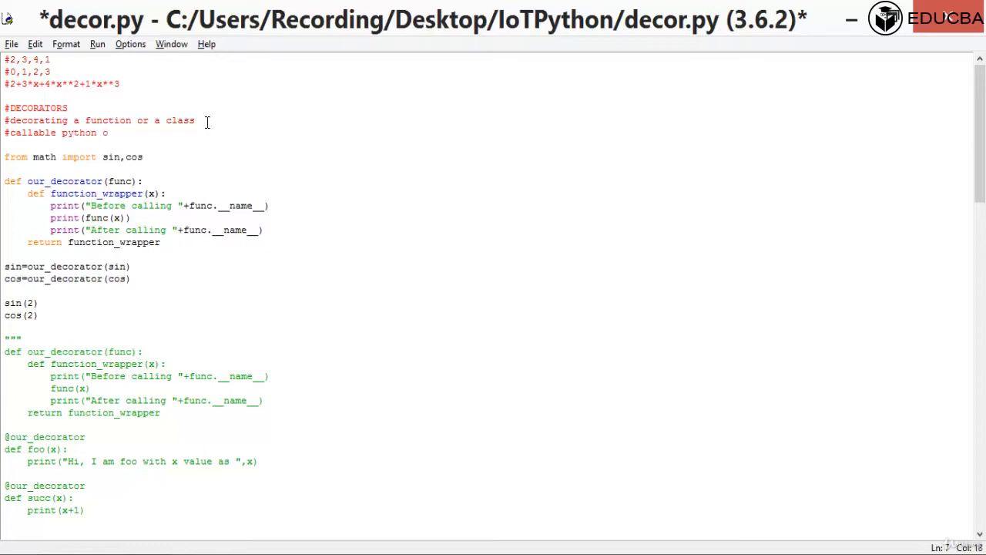
{"action": "type", "text": "bject"}
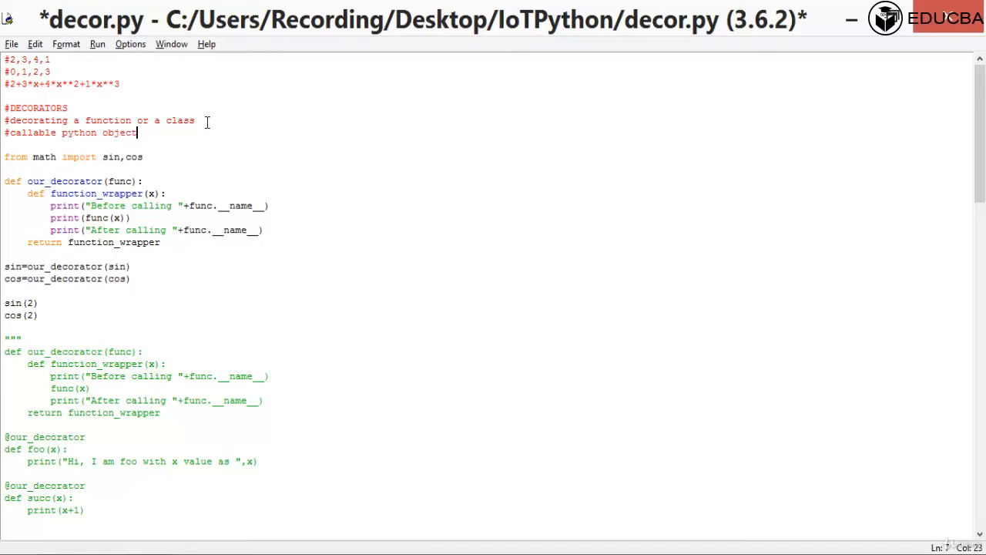
{"action": "key", "text": "space"}
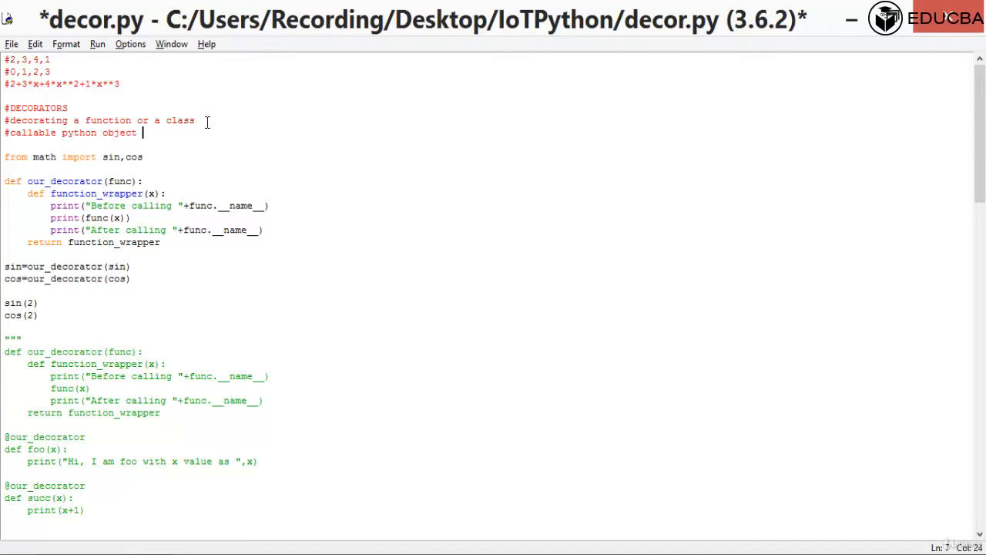
{"action": "type", "text": "that is"}
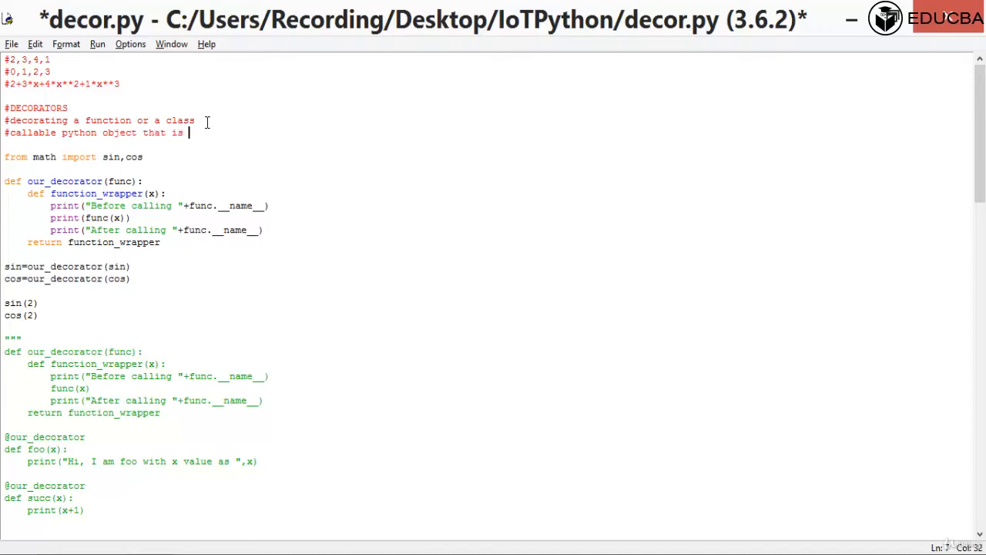
{"action": "type", "text": "used to mo"}
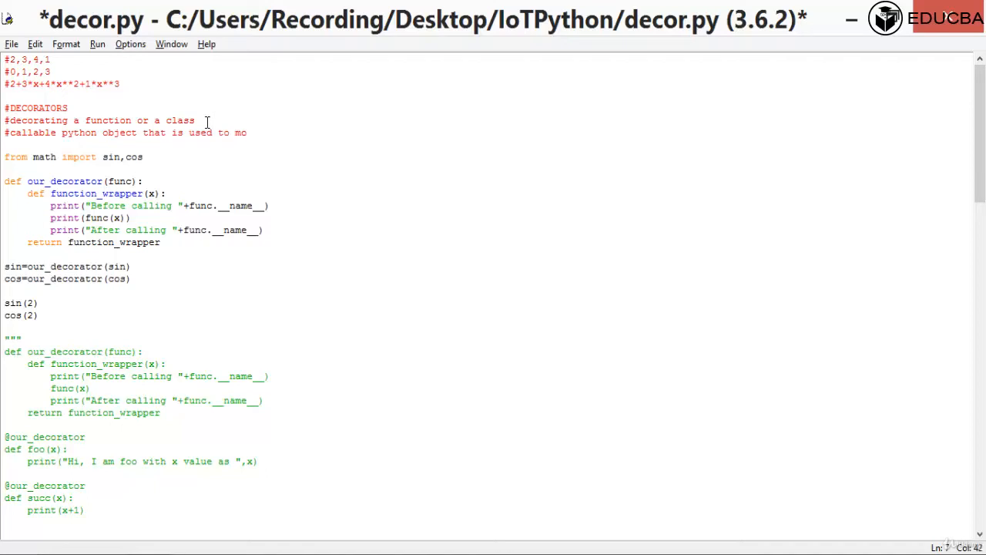
{"action": "type", "text": "dify"}
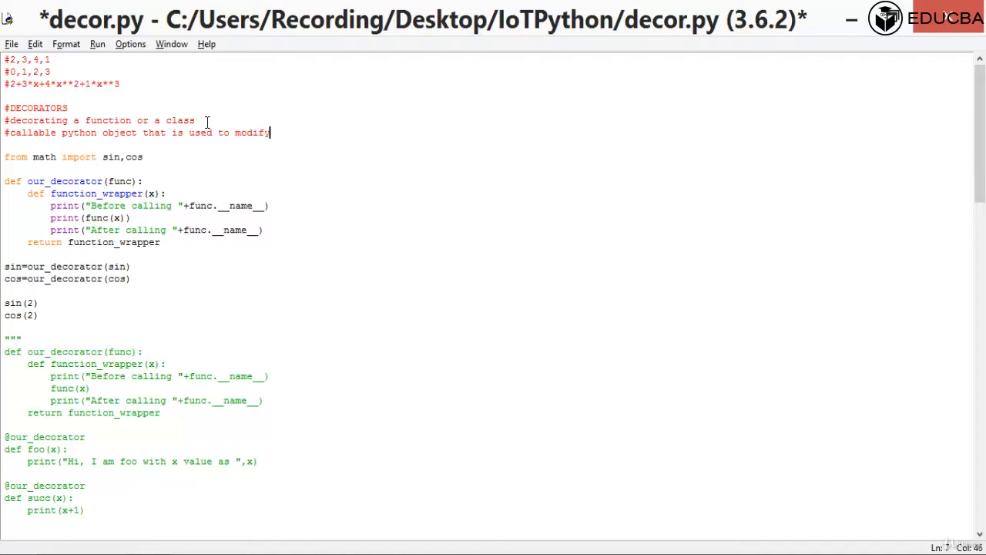
Finish with ', method or class definition' and insert '/decorate' after 'modify'
{"action": "type", "text": "\" \""}
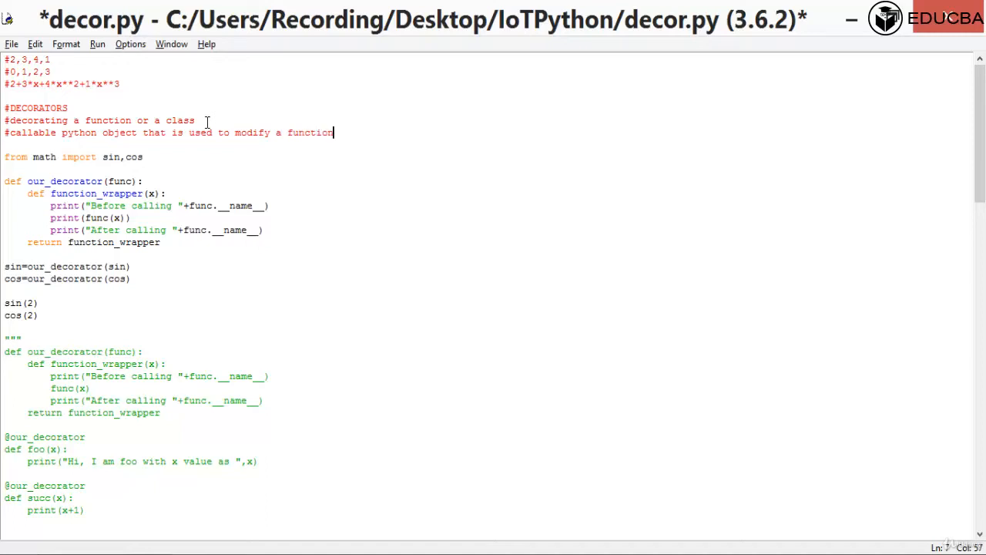
{"action": "type", "text": ", method or class"}
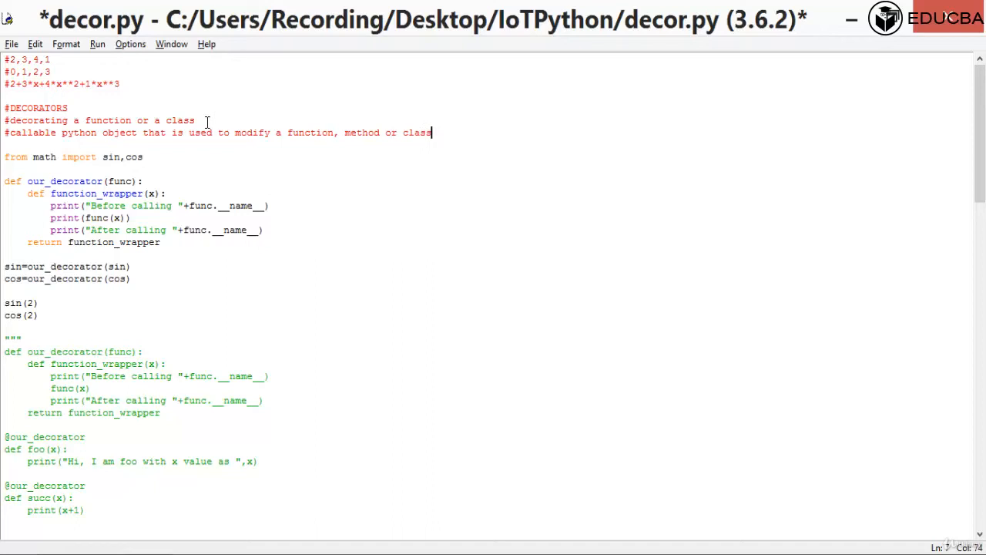
{"action": "type", "text": "defina"}
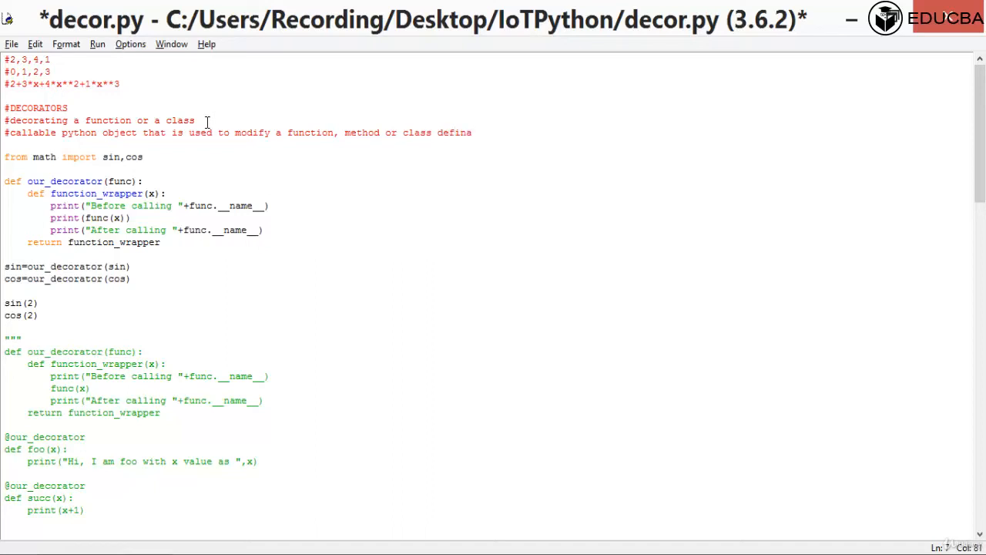
{"action": "type", "text": "tion"}
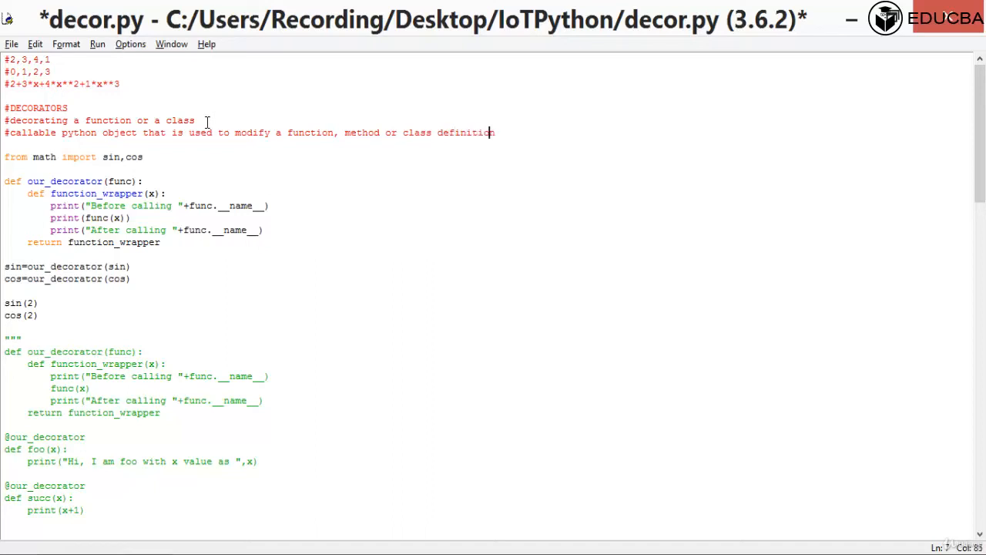
{"action": "left_click", "coordinate": [258, 132]}
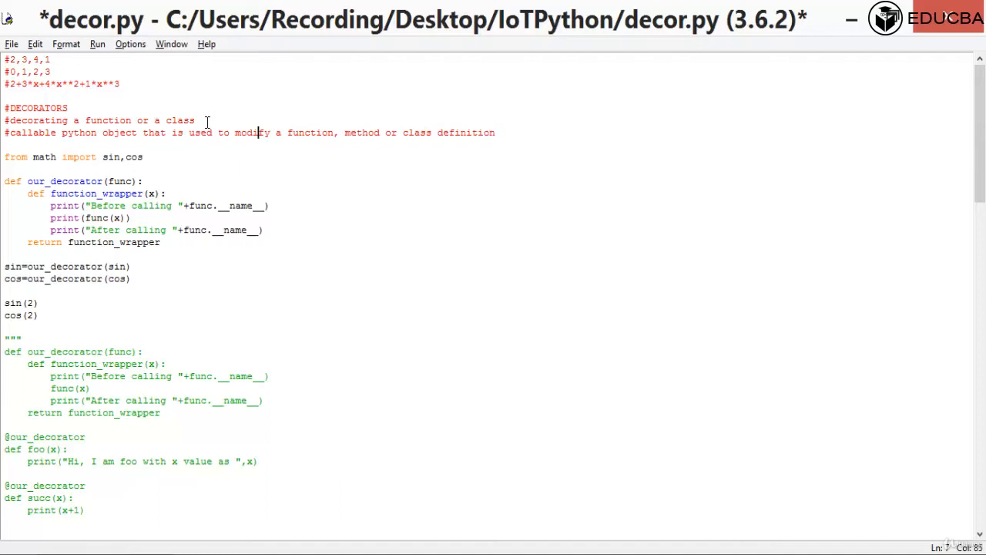
{"action": "type", "text": "/decorate"}
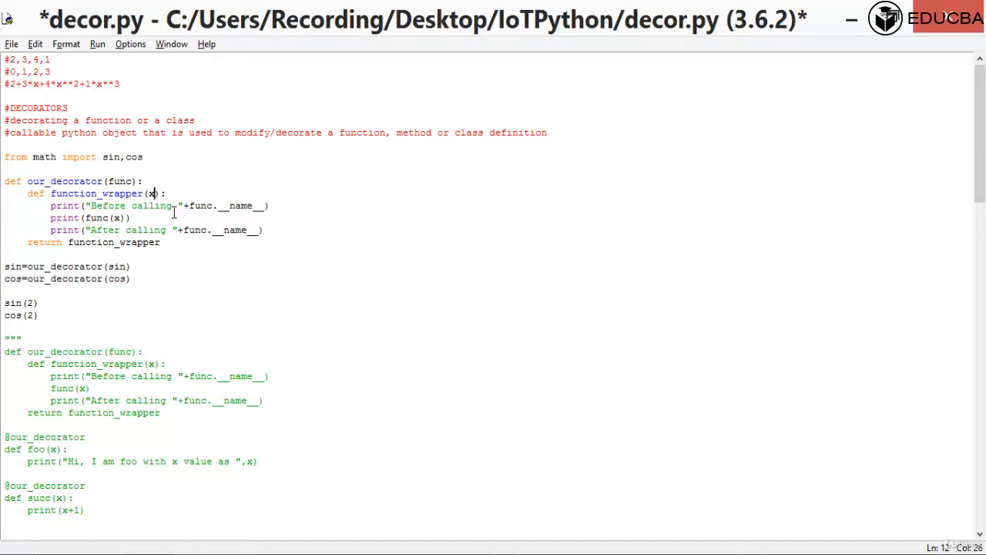
Change function_wrapper's parameter to *args and define succ(x) returning x+1
{"action": "key", "text": "BackSpace"}
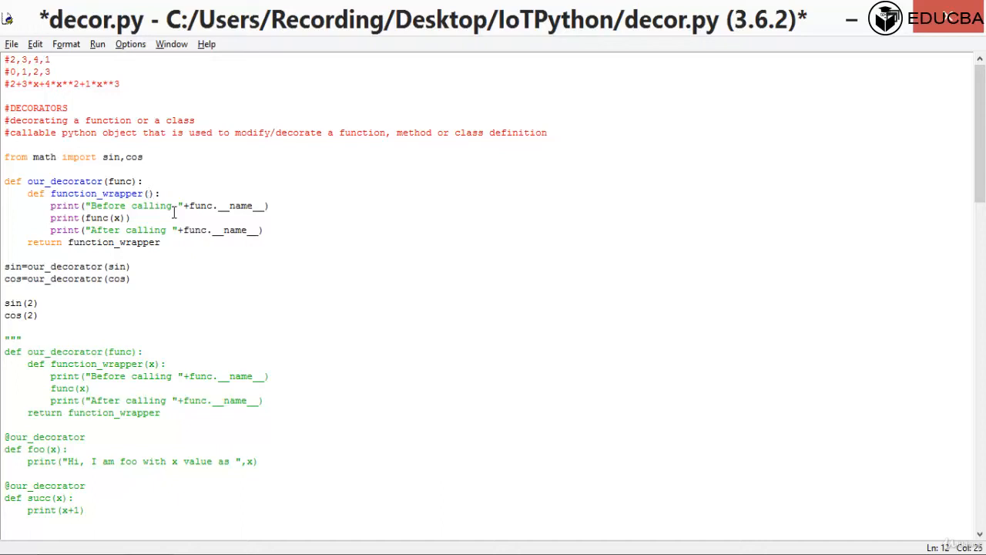
{"action": "type", "text": "*arg"}
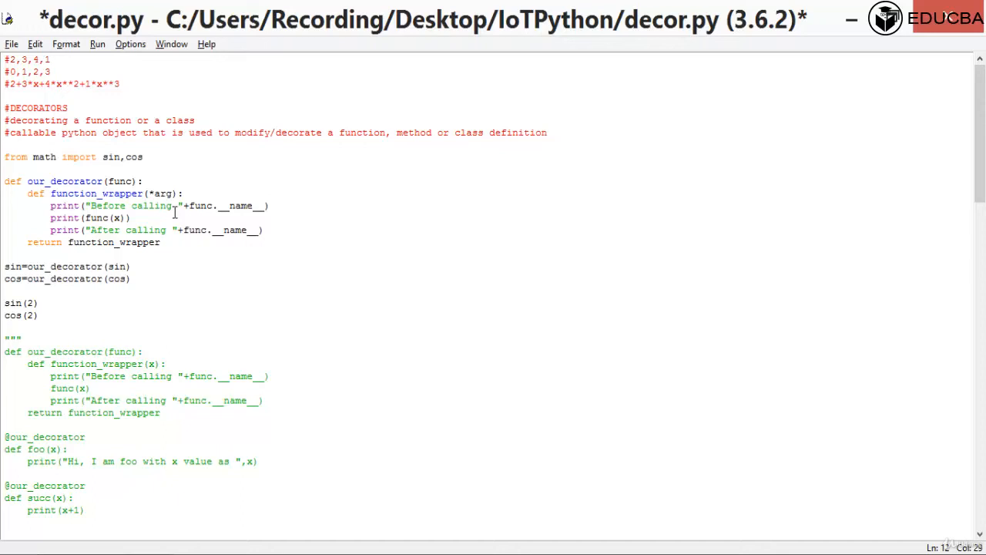
{"action": "type", "text": "s"}
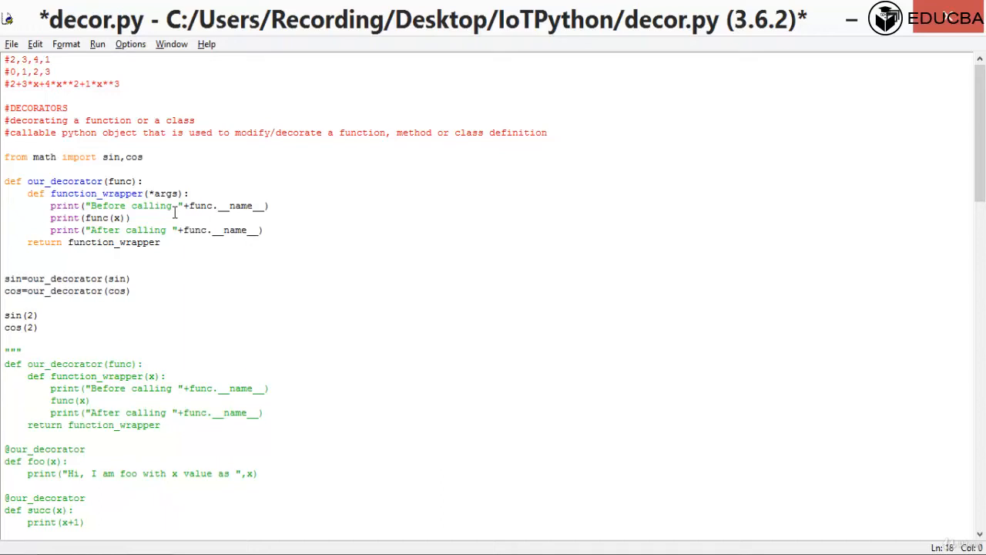
{"action": "type", "text": "def"}
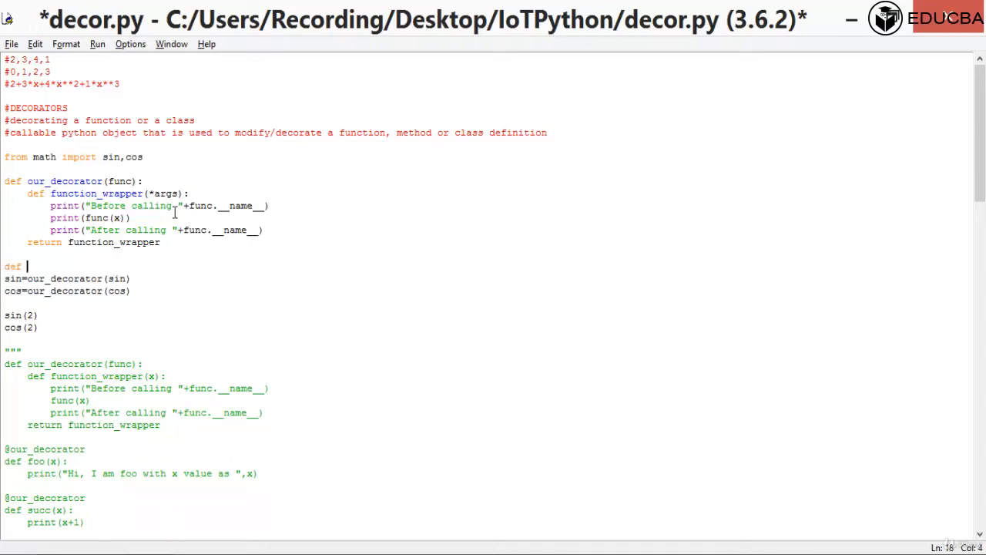
{"action": "type", "text": "succ(x):"}
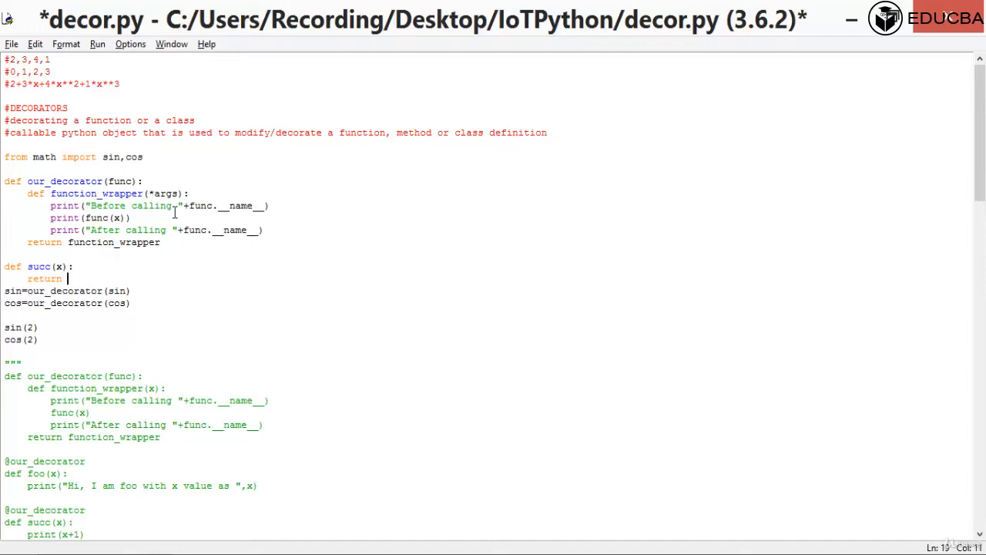
{"action": "type", "text": "x+1"}
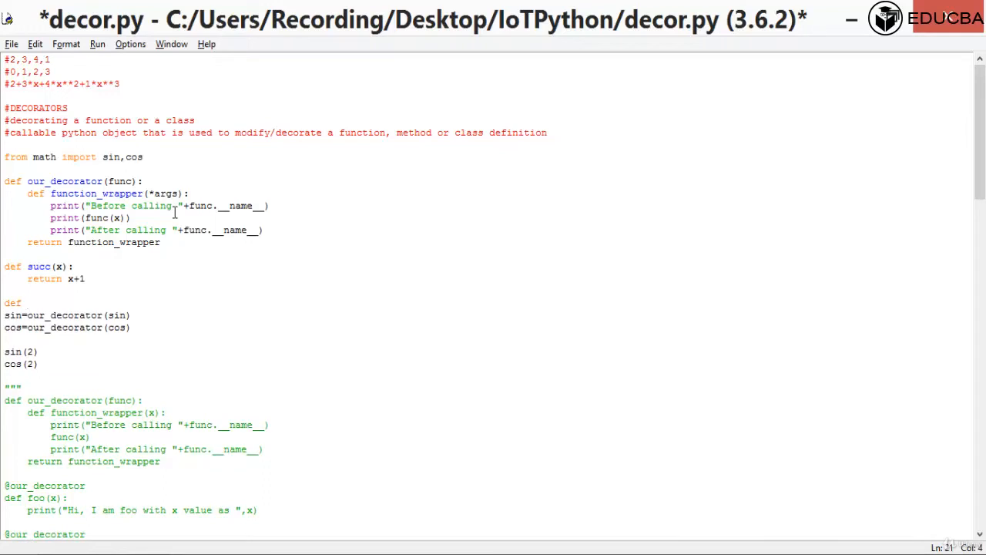
Define add(a,b) returning a+b below succ
{"action": "type", "text": "a"}
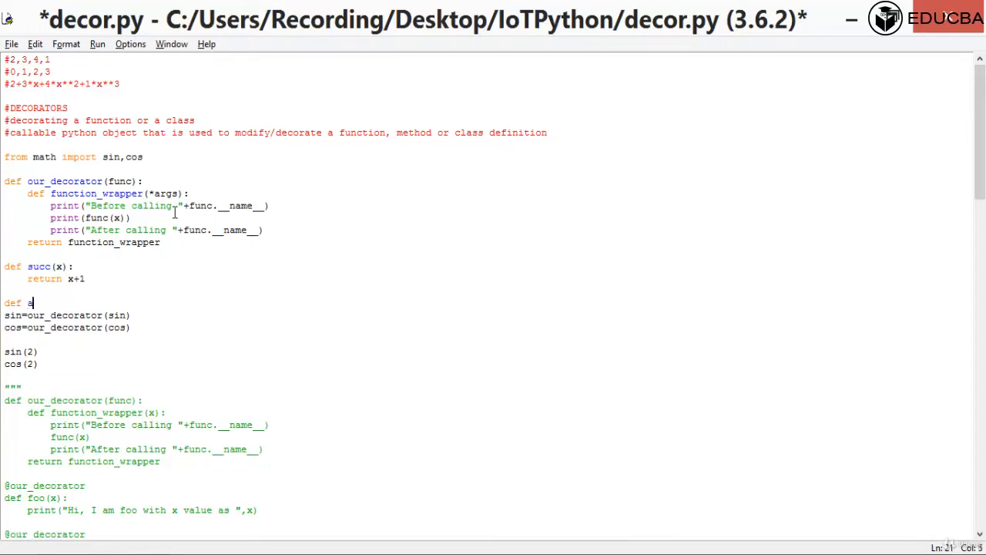
{"action": "type", "text": "dd("}
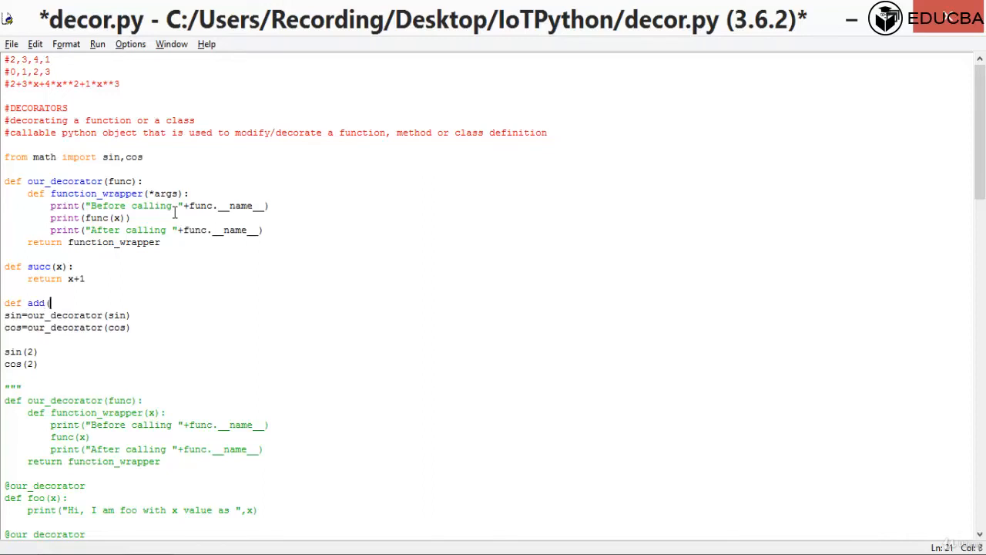
{"action": "type", "text": "a,b):"}
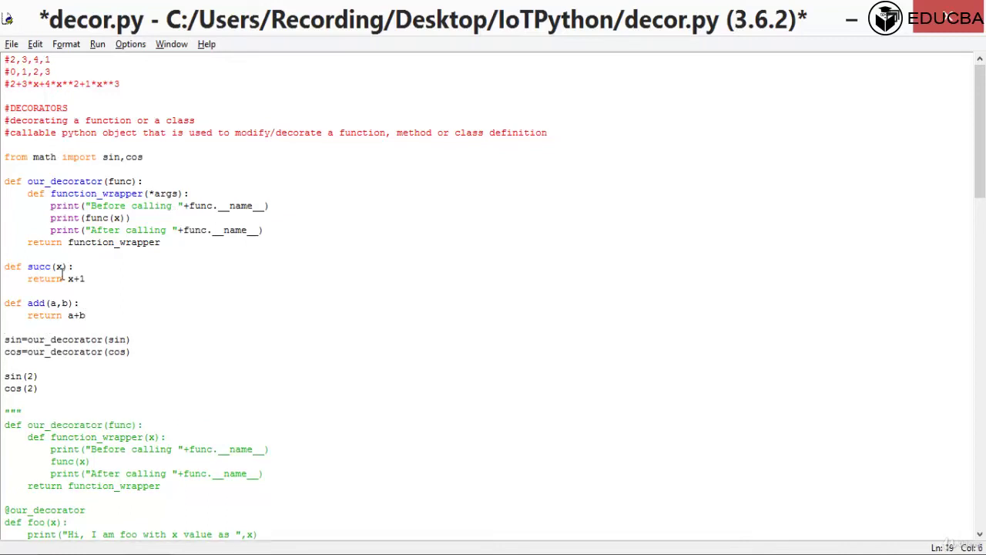
{"action": "left_click", "coordinate": [65, 302]}
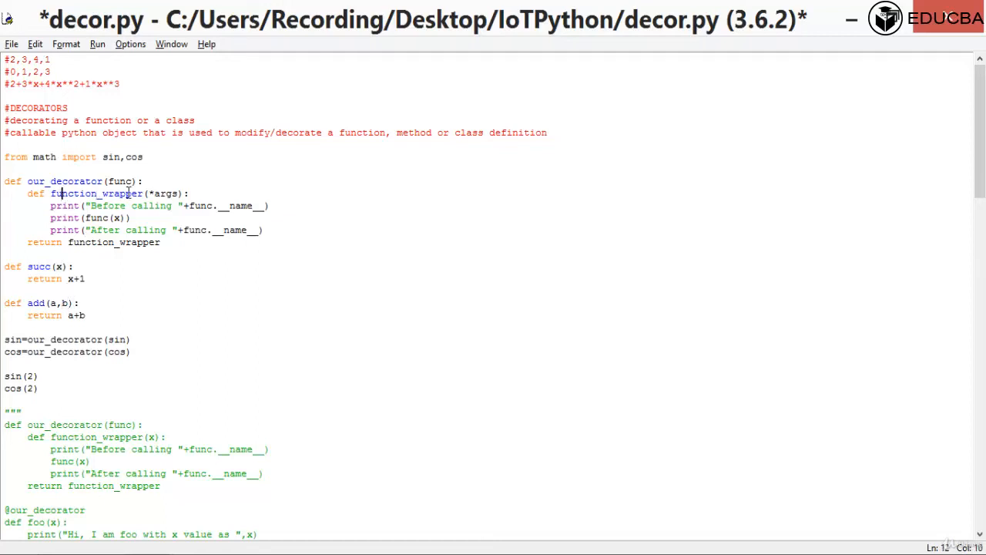
{"action": "left_click", "coordinate": [171, 193]}
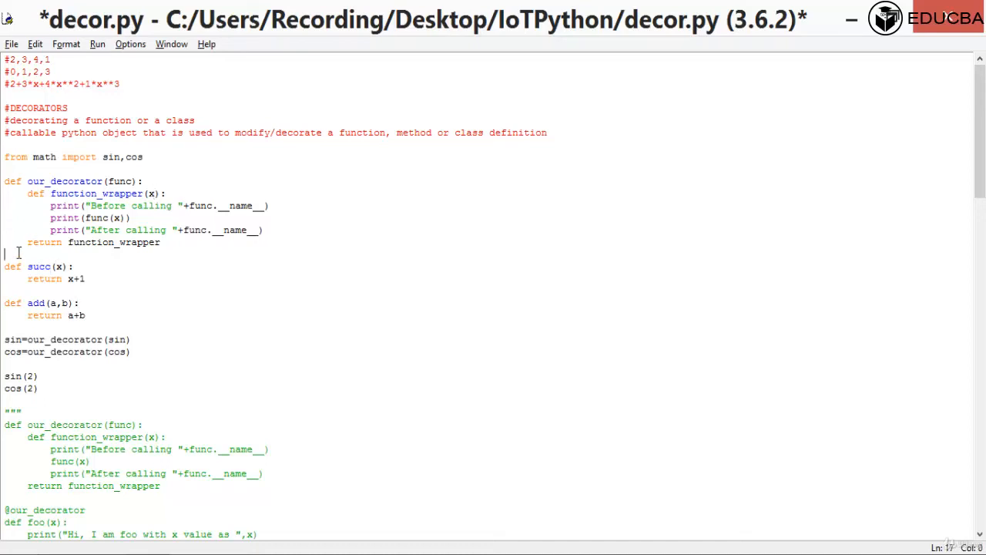
{"action": "type", "text": "@ou"}
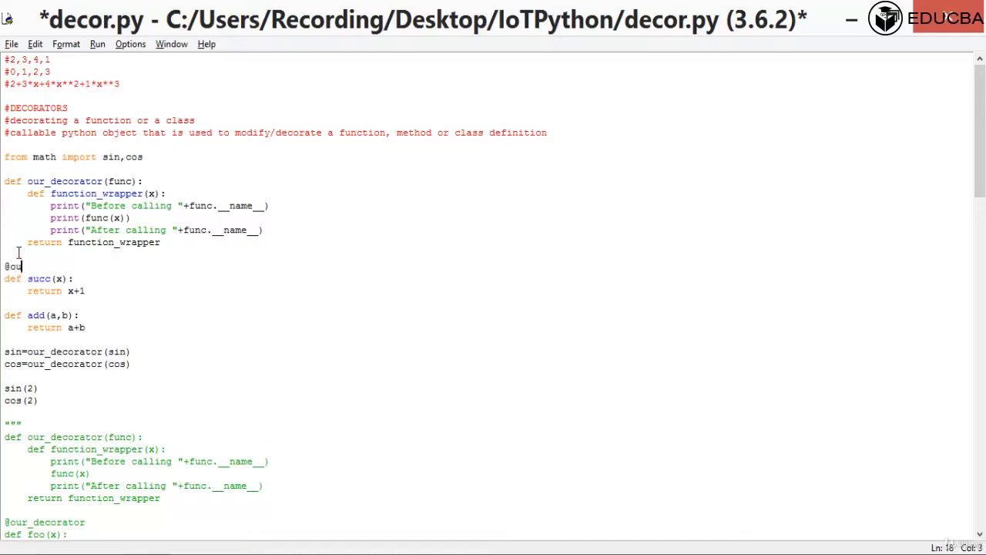
{"action": "type", "text": "r_decorator"}
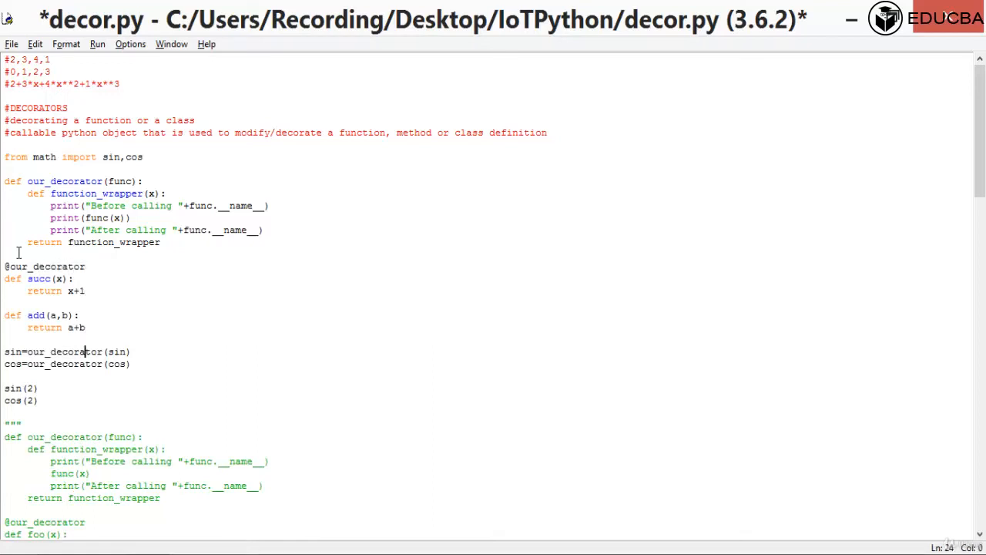
{"action": "left_click_drag", "start_coordinate": [4, 351], "coordinate": [39, 400]}
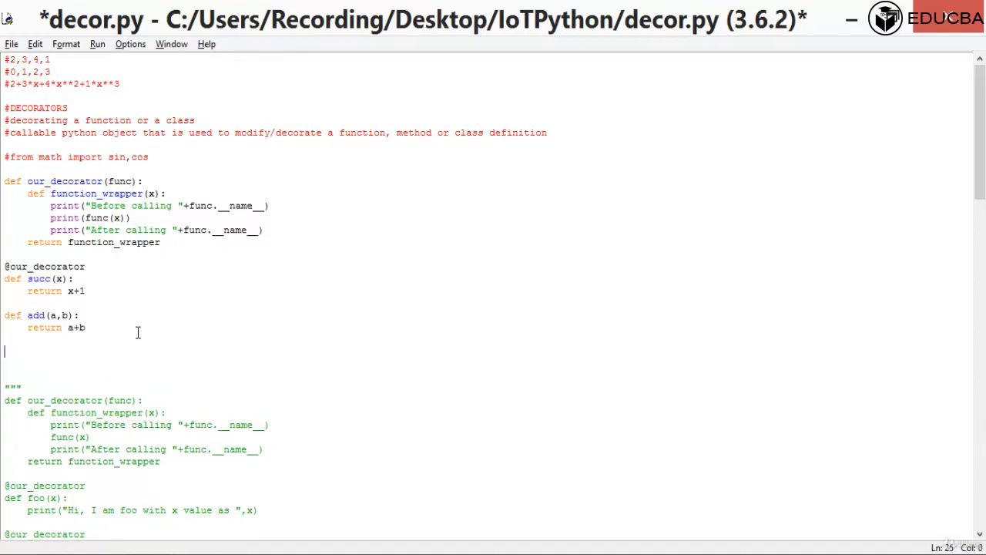
Add a succ(10) call and decorate add with our_decorator
{"action": "type", "text": "succ"}
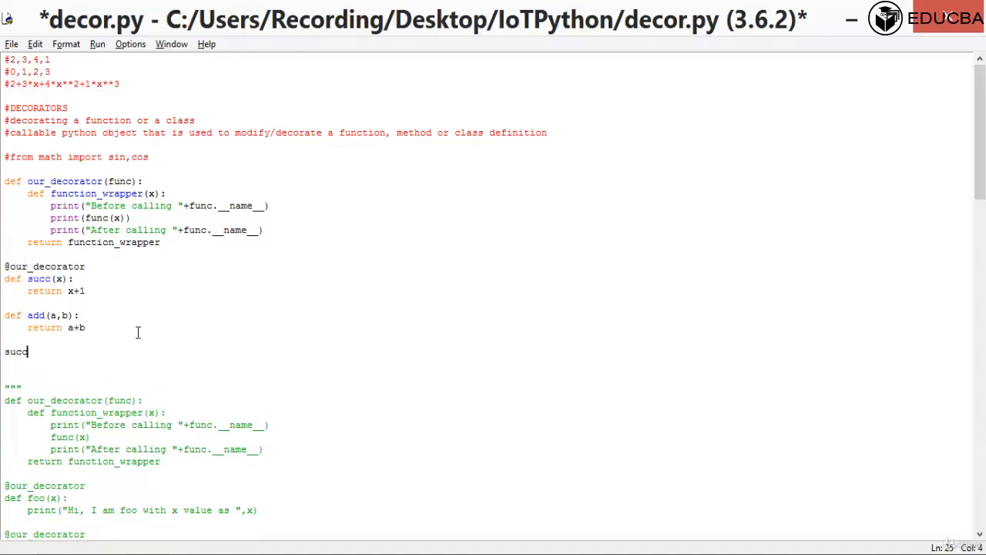
{"action": "type", "text": "("}
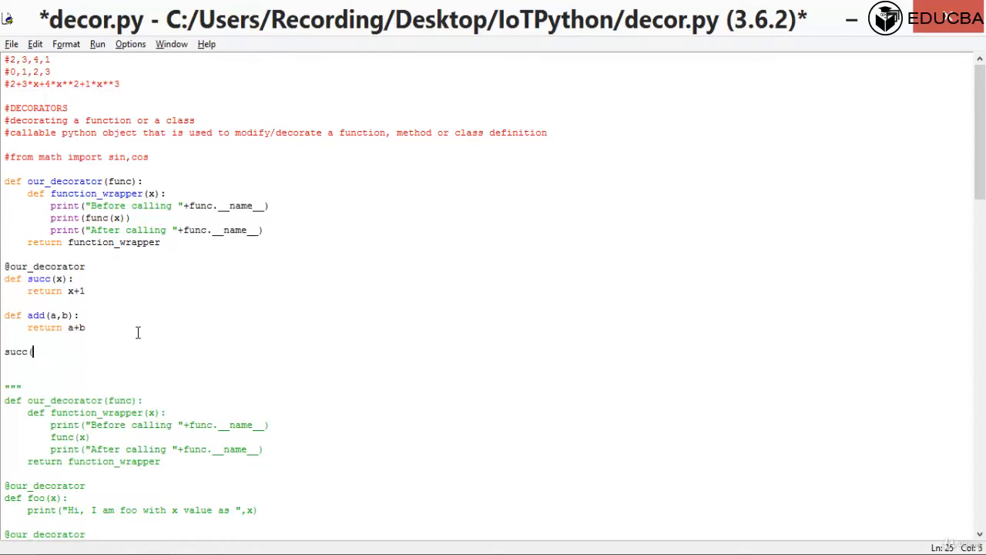
{"action": "type", "text": "10"}
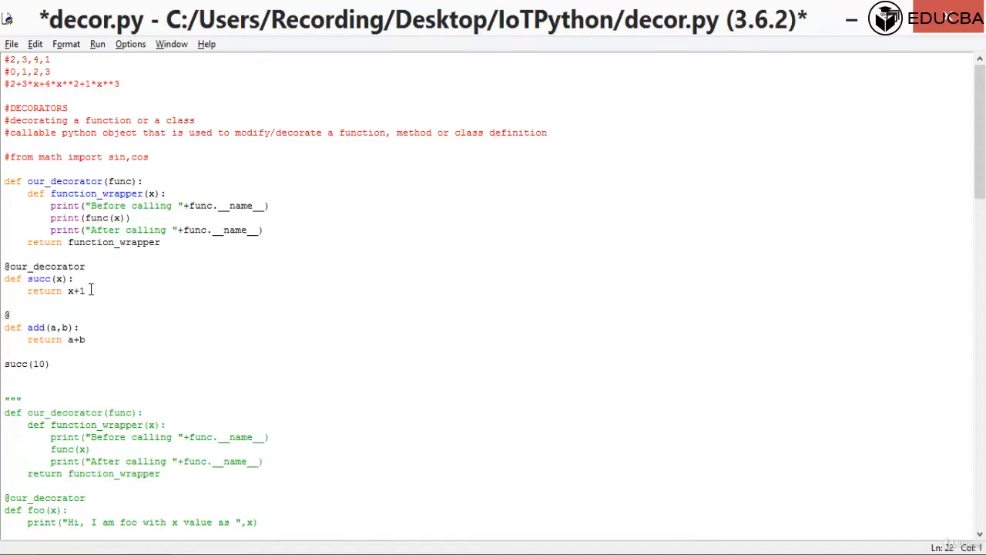
{"action": "type", "text": "our_decorator"}
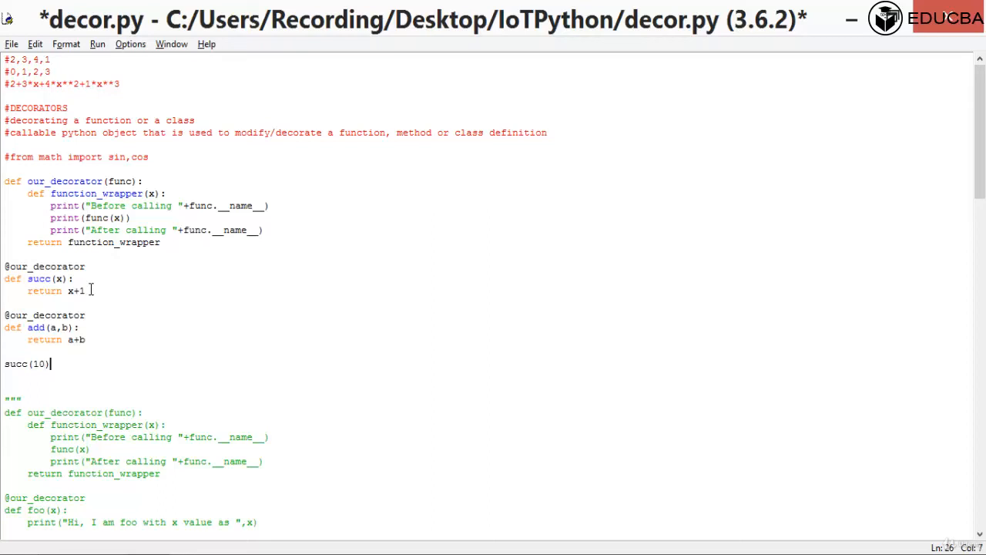
Add an add(5,6) call and run the module with F5
{"action": "type", "text": "add"}
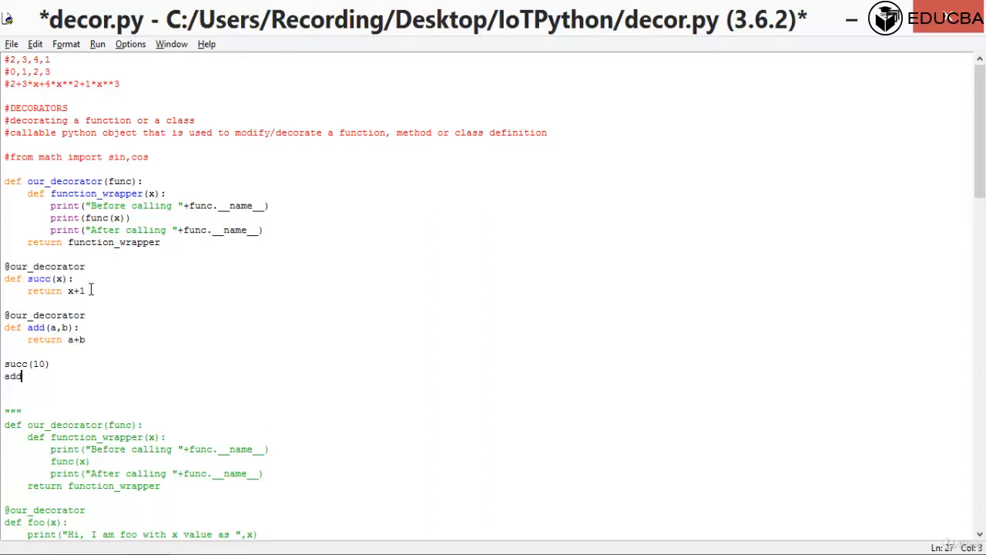
{"action": "type", "text": "("}
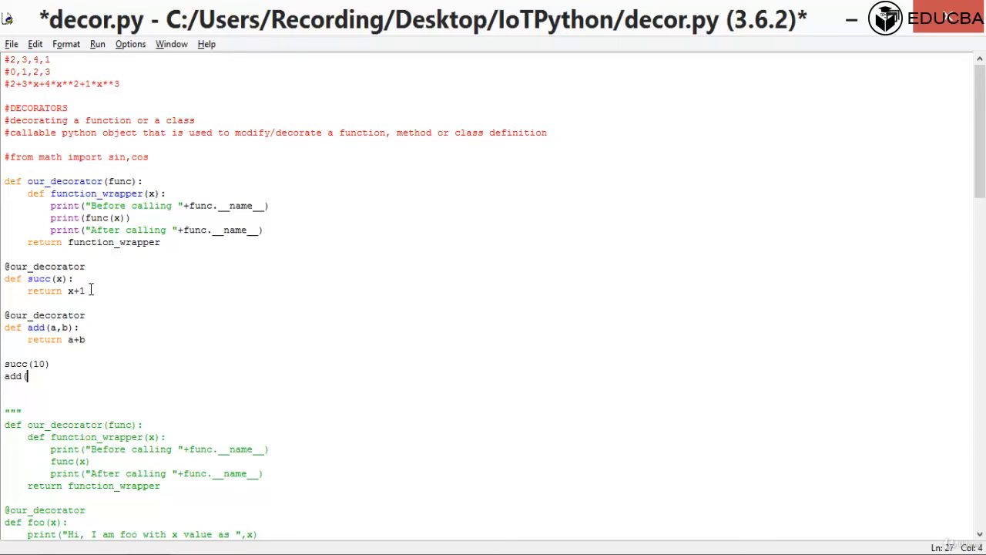
{"action": "type", "text": "5,6"}
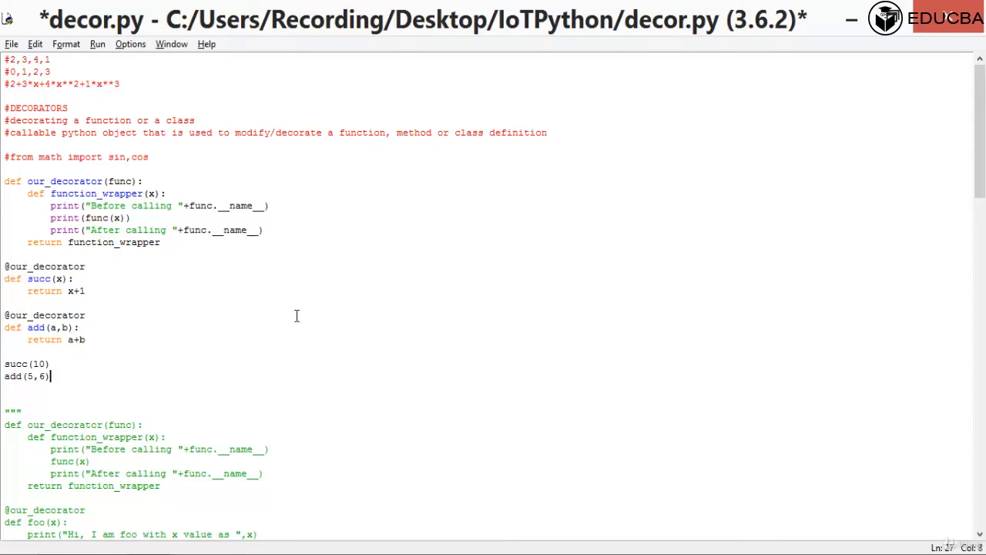
{"action": "key", "text": "F5"}
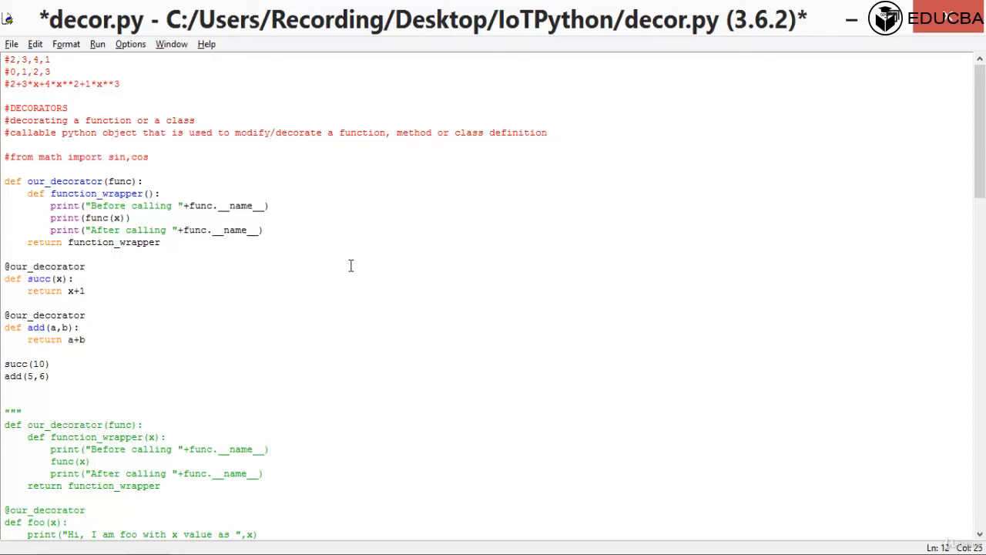
Change function_wrapper(x) and func(x) to use *args, then run decor.py with F5
{"action": "type", "text": "*args"}
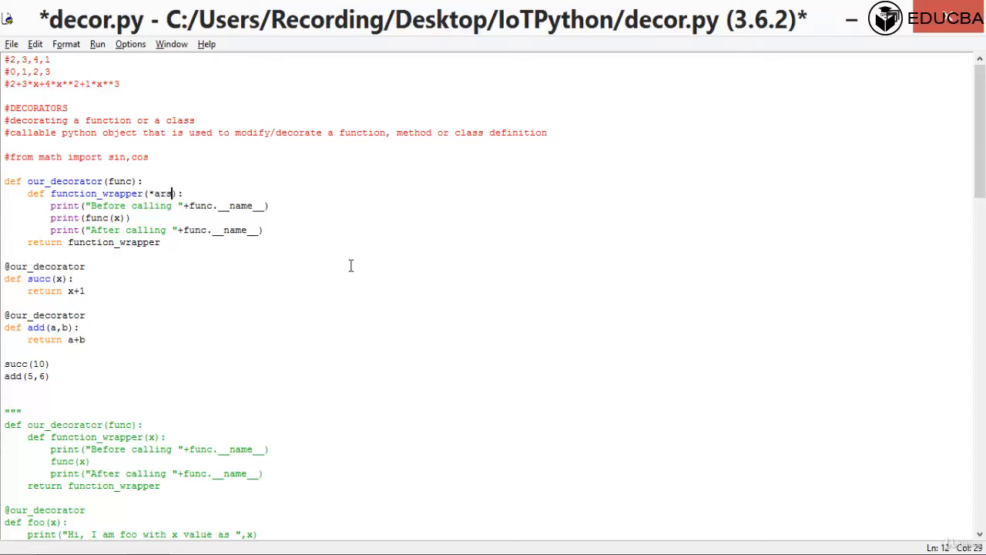
{"action": "type", "text": "s"}
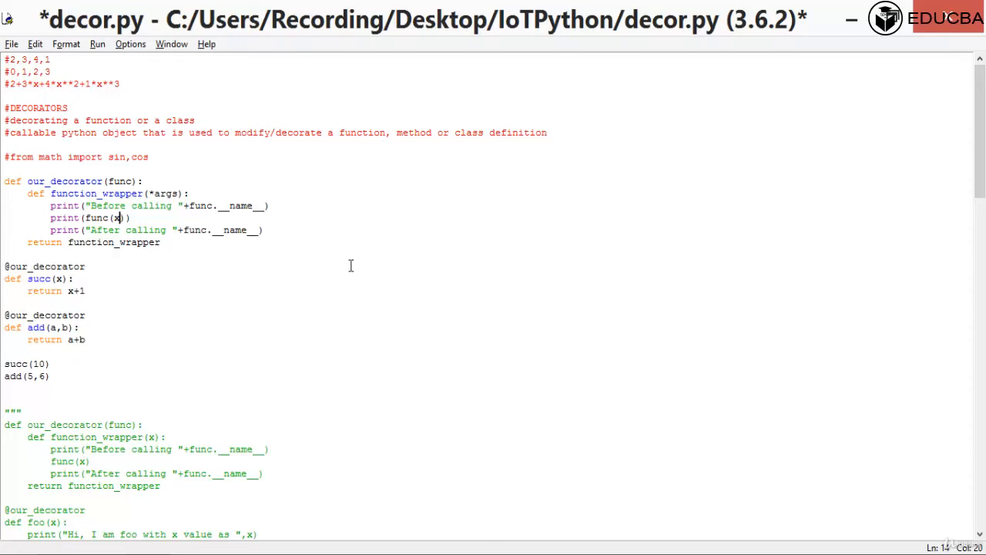
{"action": "type", "text": "*args"}
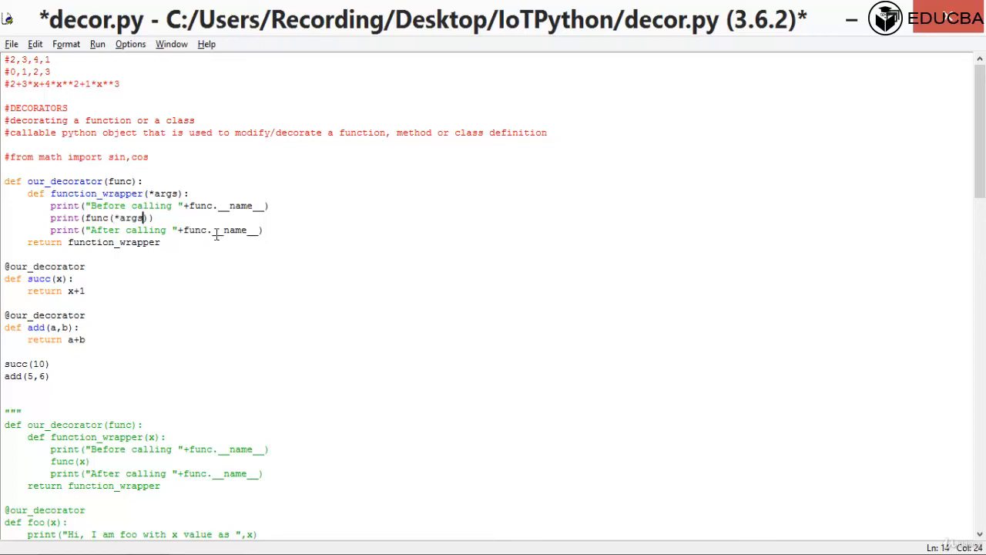
{"action": "double_click", "coordinate": [164, 193]}
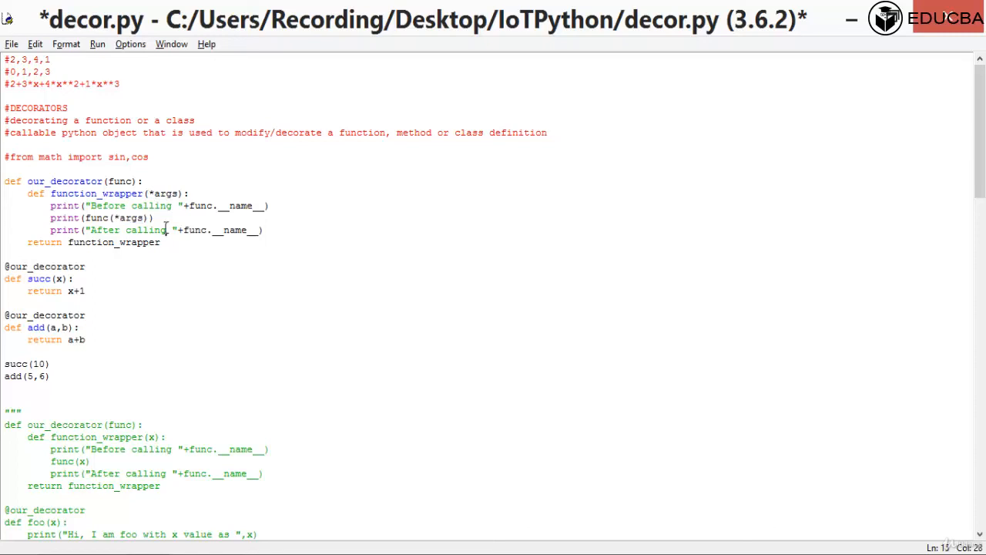
{"action": "left_click", "coordinate": [86, 340]}
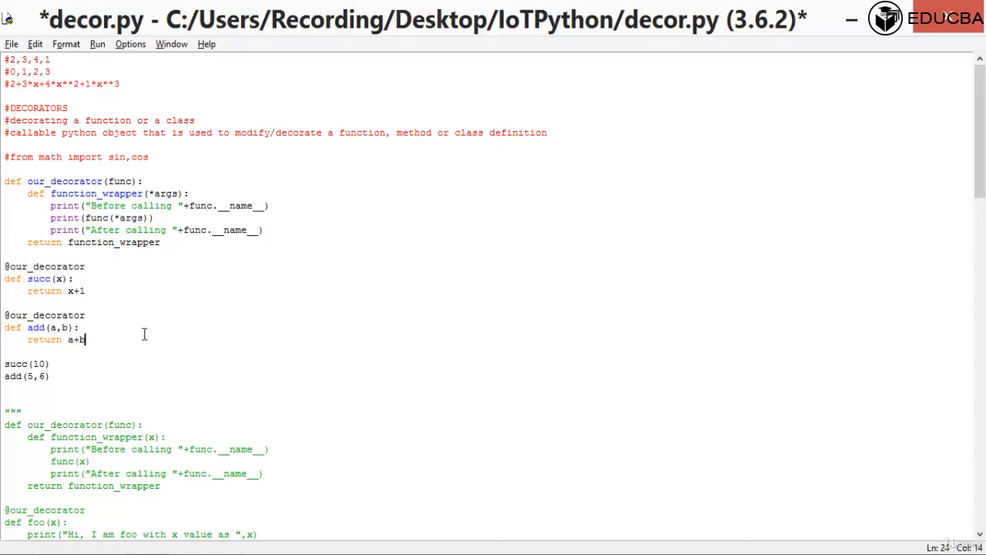
{"action": "key", "text": "F5"}
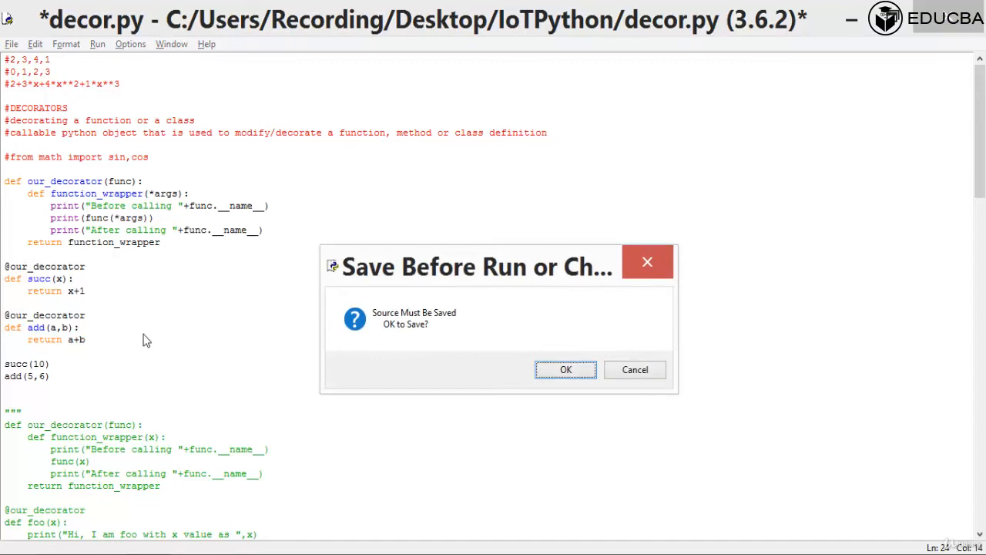
Save and run decor.py, then change the call to add(15,6) and rerun
{"action": "left_click", "coordinate": [565, 369]}
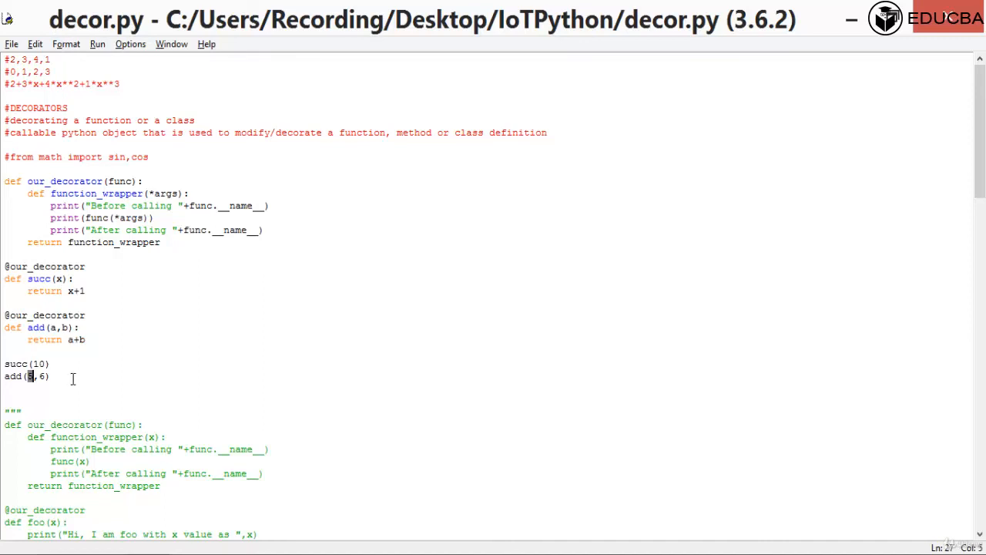
{"action": "type", "text": "1"}
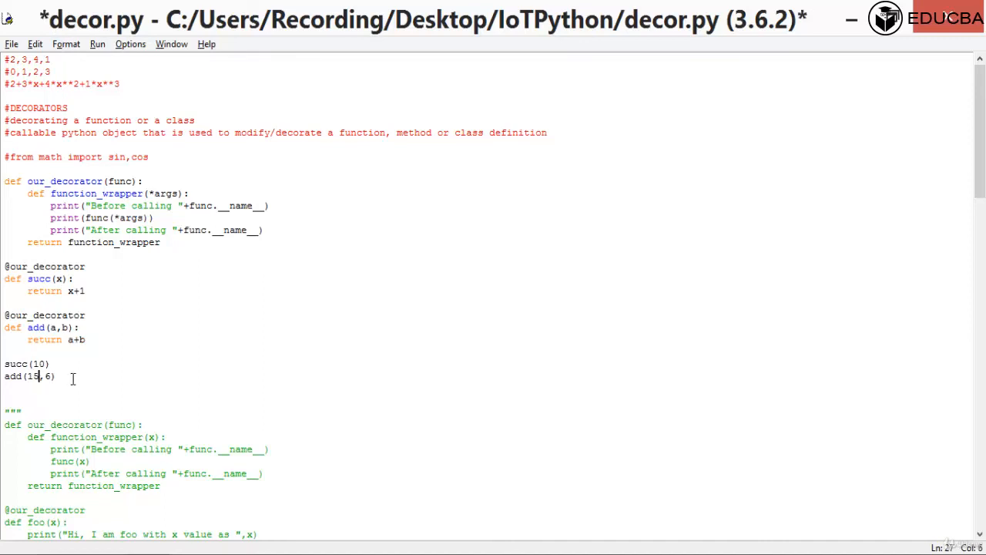
{"action": "key", "text": "F5"}
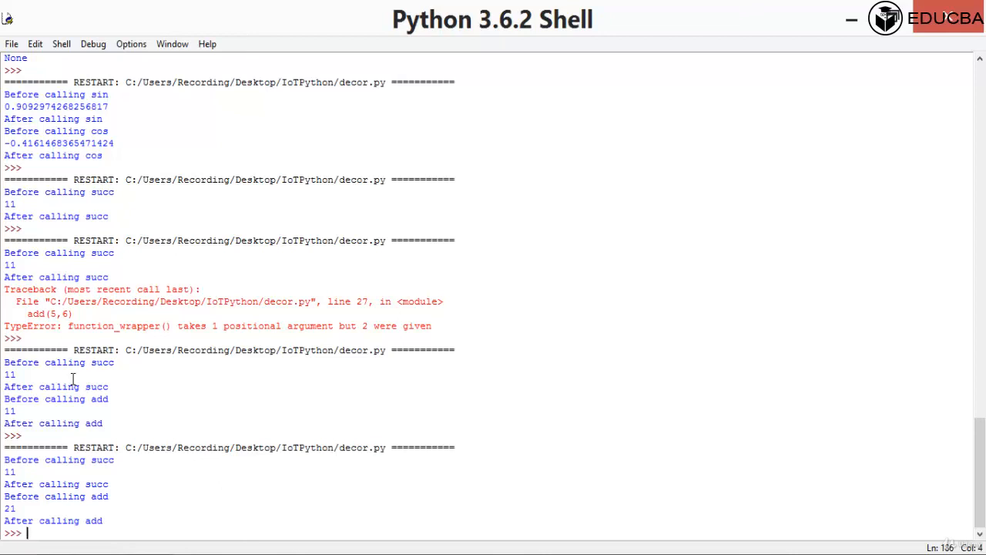
{"action": "mouse_move", "coordinate": [85, 362]}
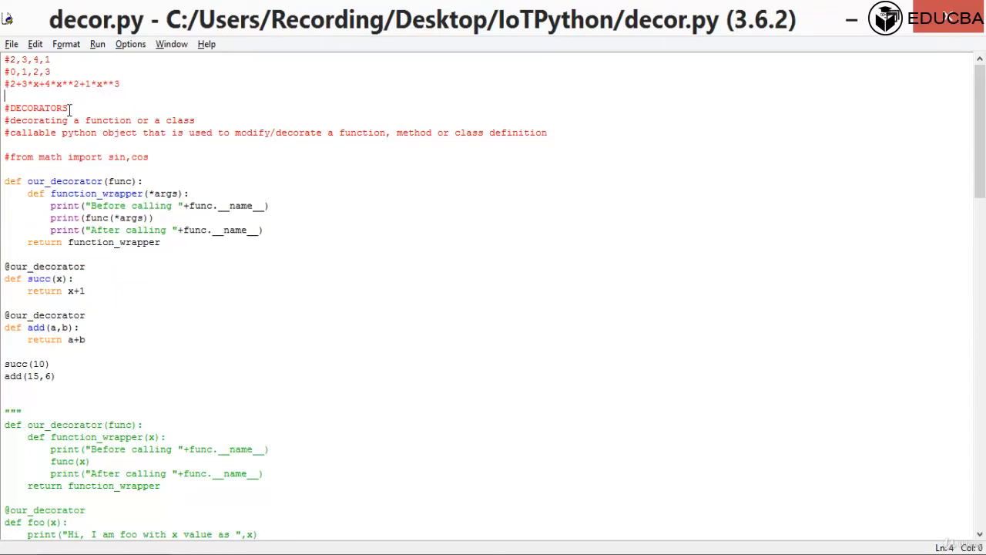
{"action": "mouse_move", "coordinate": [116, 52]}
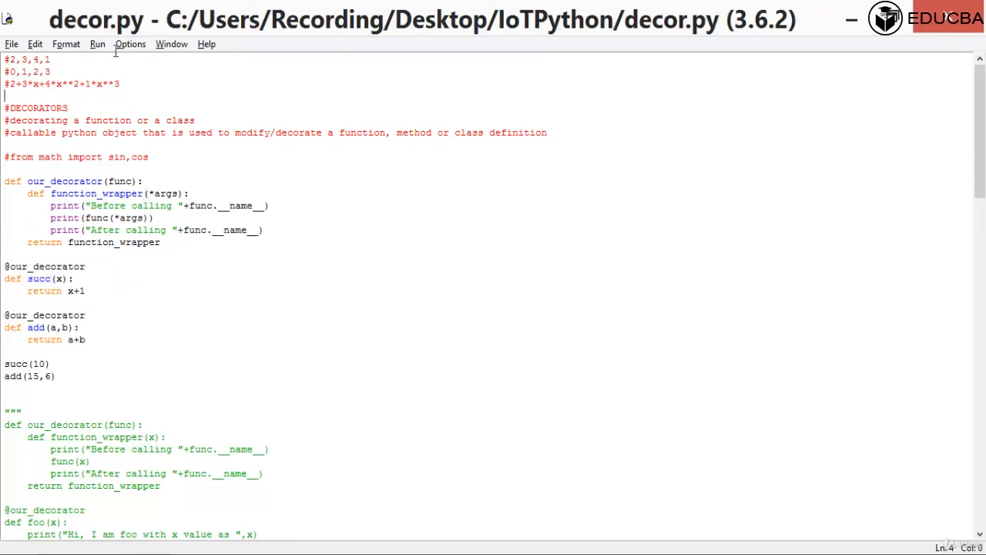
Create a new file and type the comment '#Use cases for decorator' on line one
{"action": "left_click", "coordinate": [12, 44]}
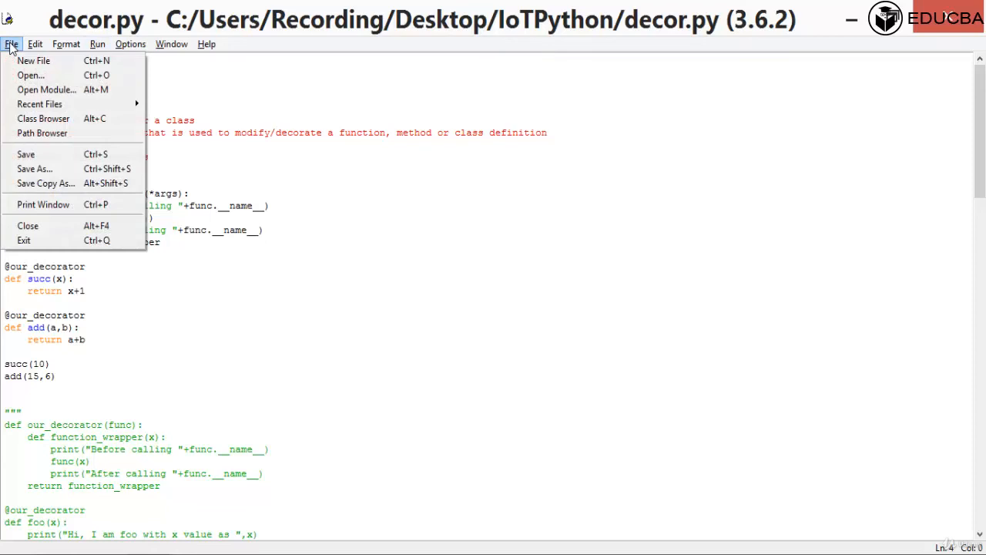
{"action": "left_click", "coordinate": [36, 61]}
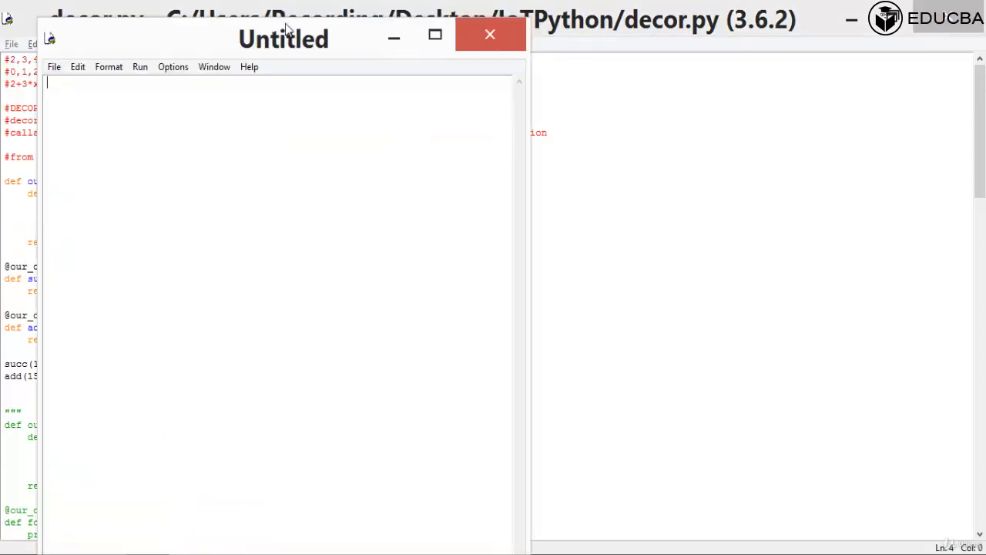
{"action": "left_click", "coordinate": [440, 35]}
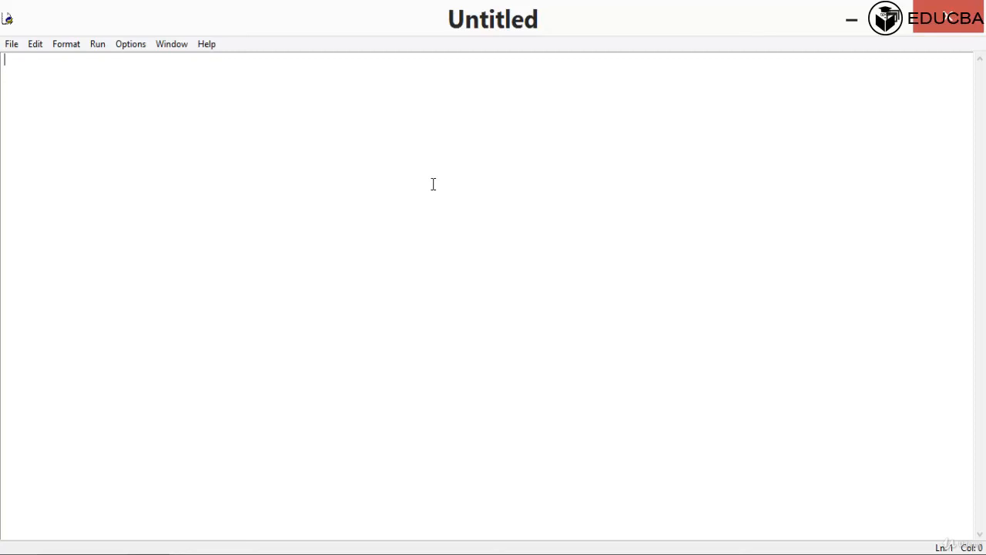
{"action": "type", "text": "#Use"}
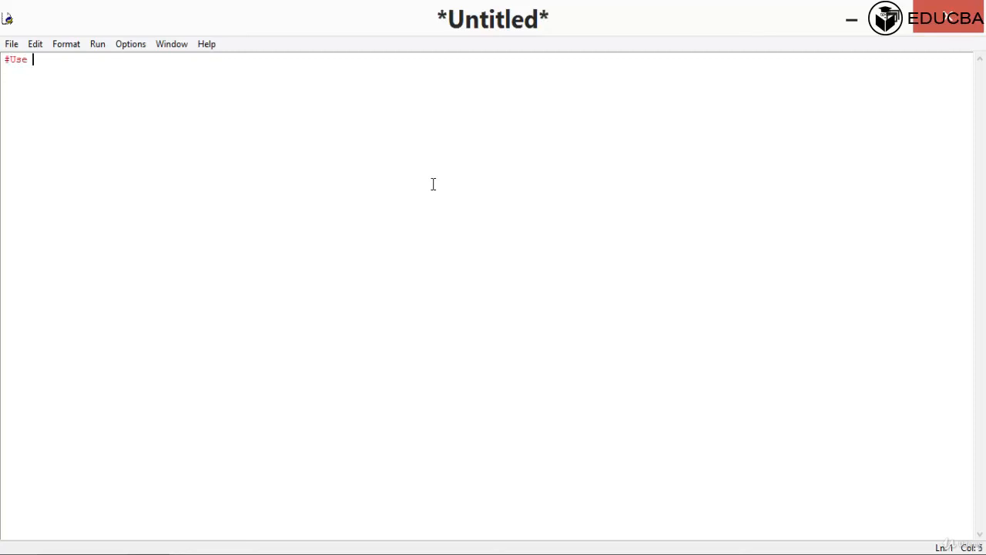
{"action": "type", "text": "cases for"}
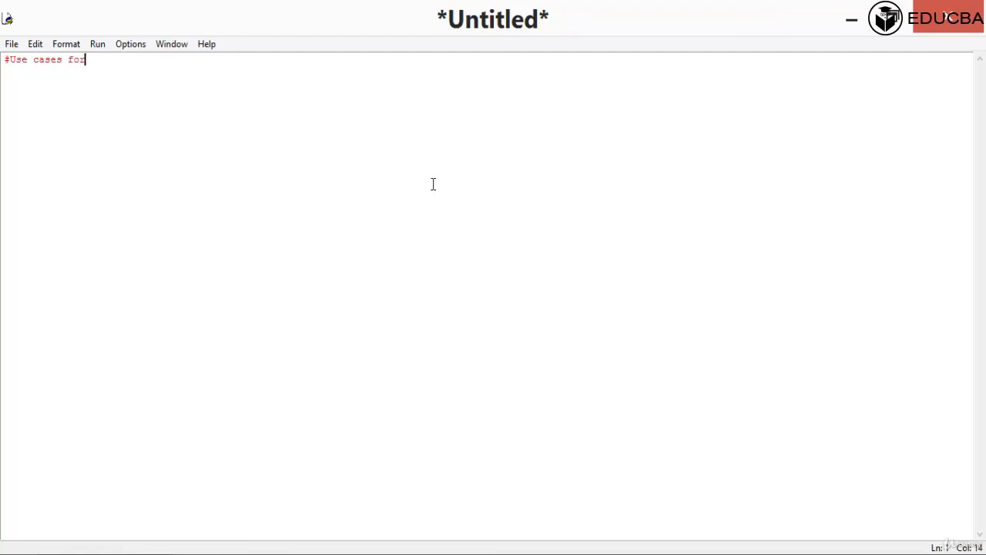
{"action": "type", "text": "decorato"}
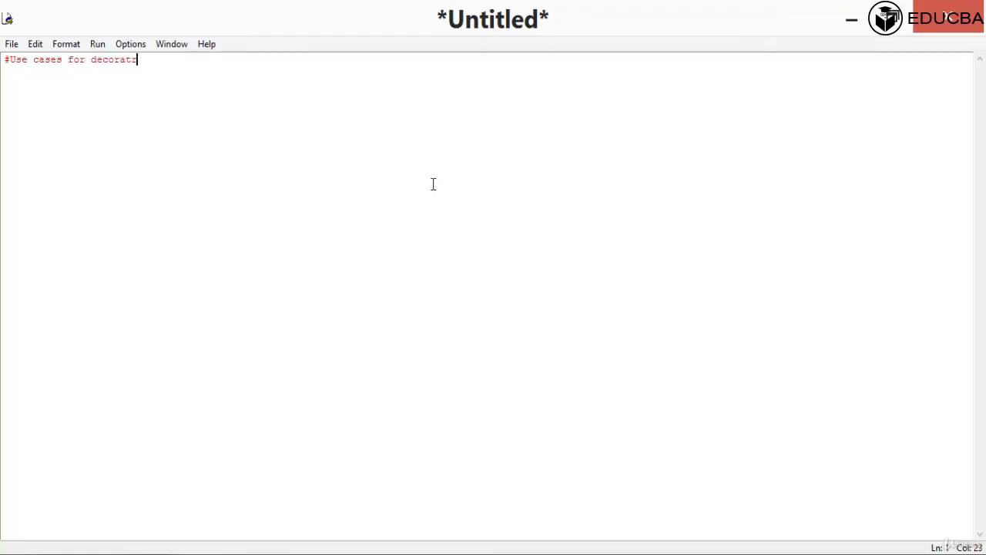
{"action": "type", "text": "r"}
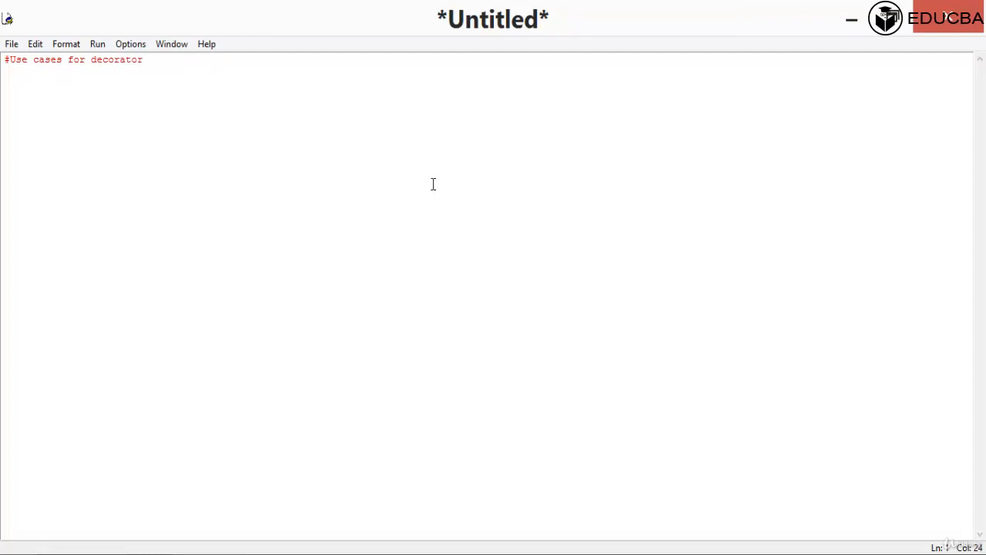
Save the untitled file as decorusecase.py in the IoTPython folder
{"action": "left_click", "coordinate": [11, 43]}
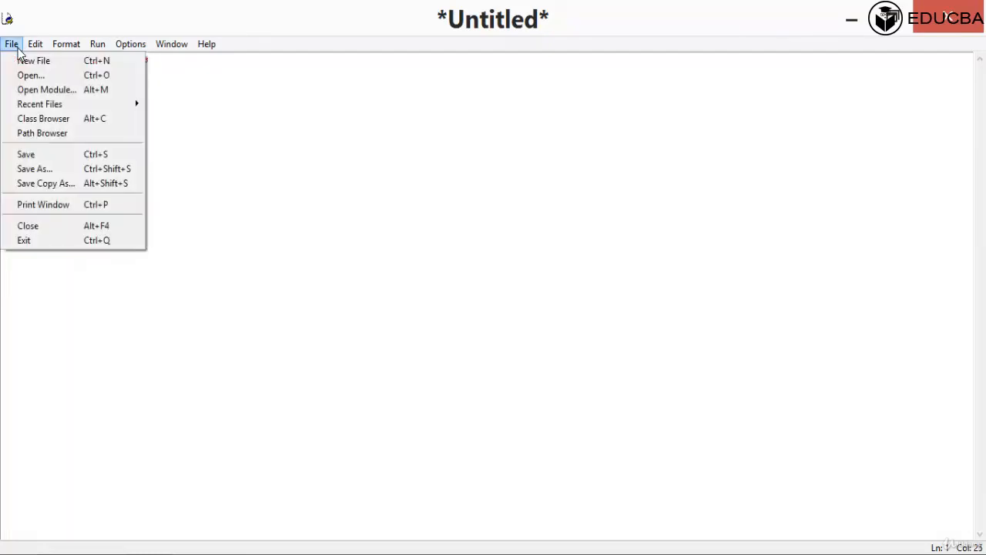
{"action": "mouse_move", "coordinate": [33, 60]}
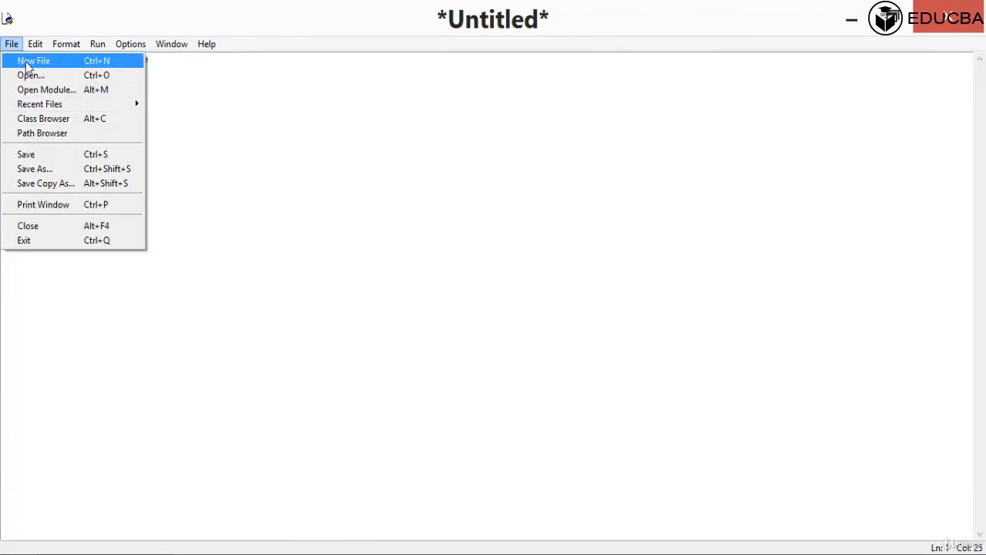
{"action": "left_click", "coordinate": [35, 169]}
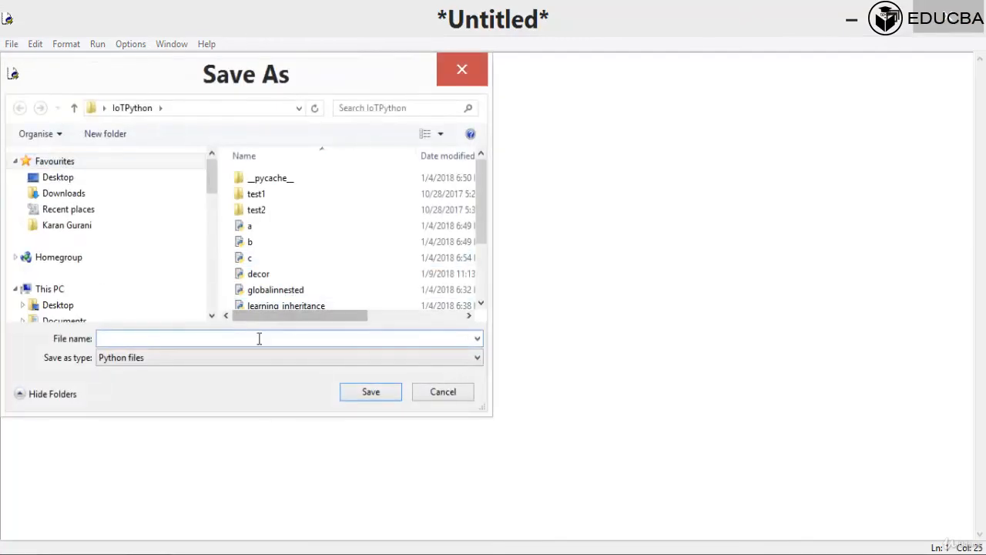
{"action": "type", "text": "decoruse"}
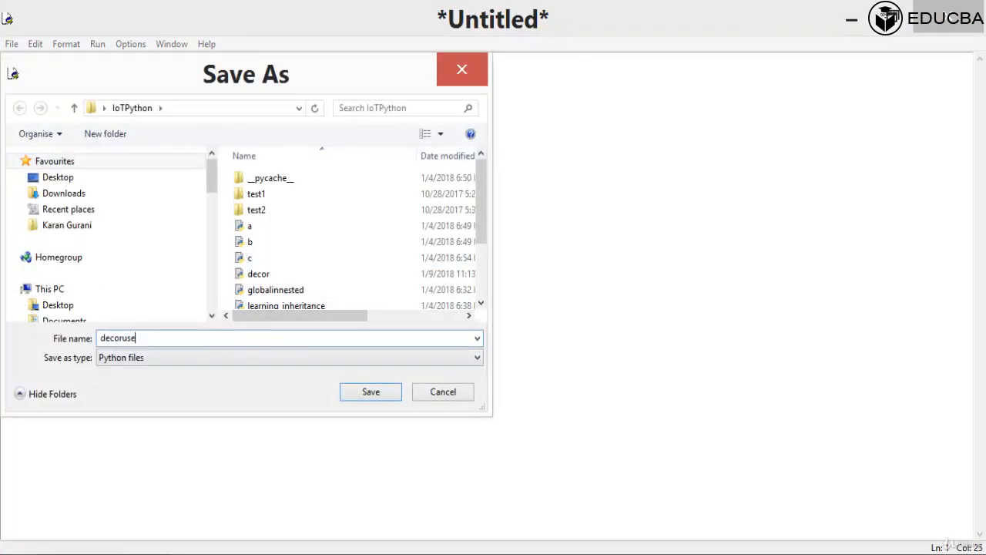
{"action": "left_click", "coordinate": [370, 391]}
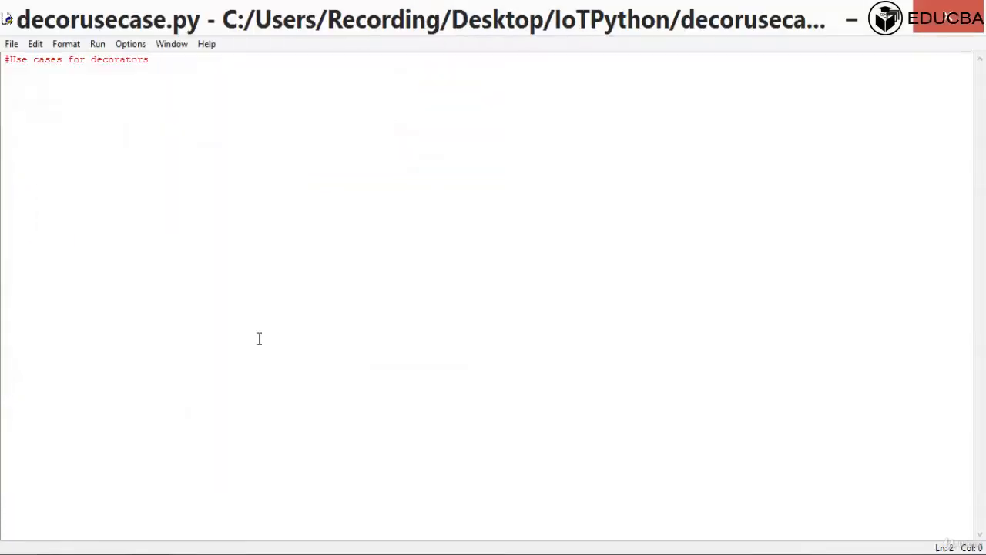